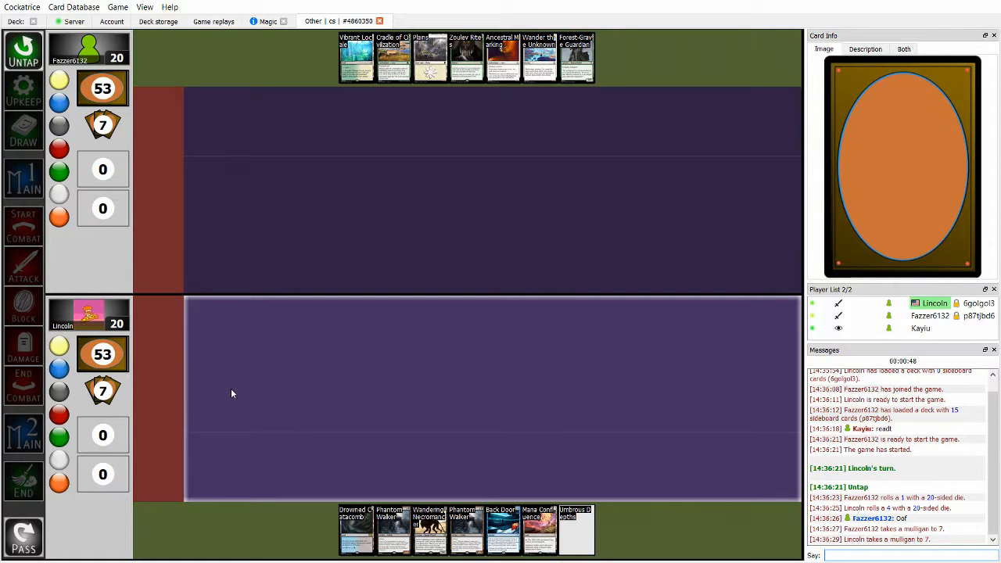
{"action": "mouse_move", "coordinate": [429, 58]}
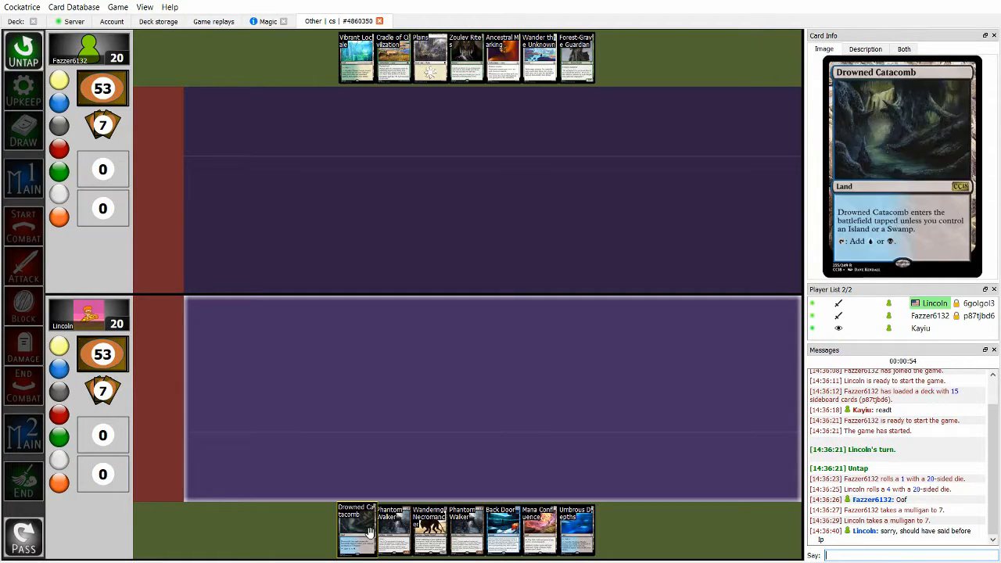
{"action": "mouse_move", "coordinate": [466, 528]}
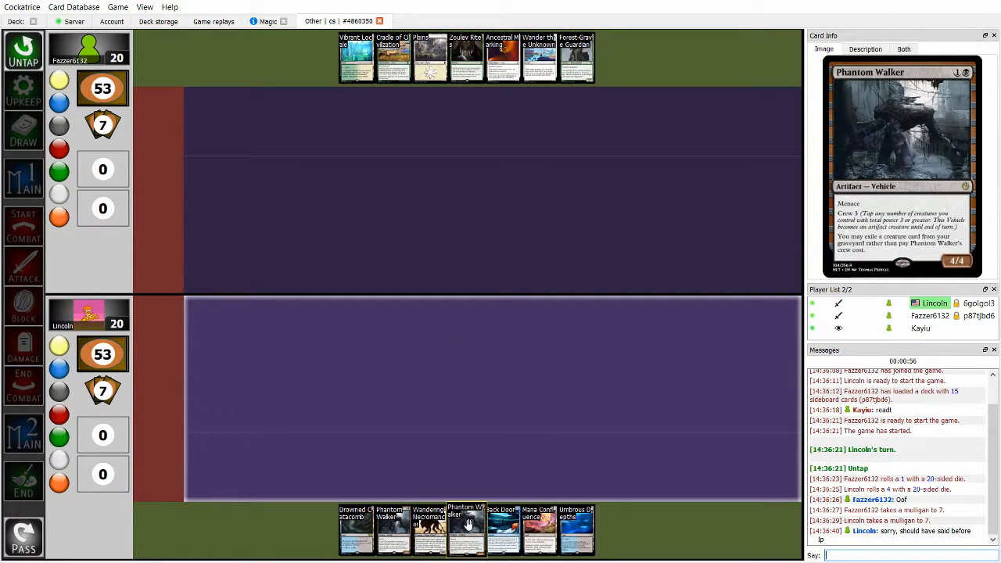
{"action": "mouse_move", "coordinate": [577, 530]}
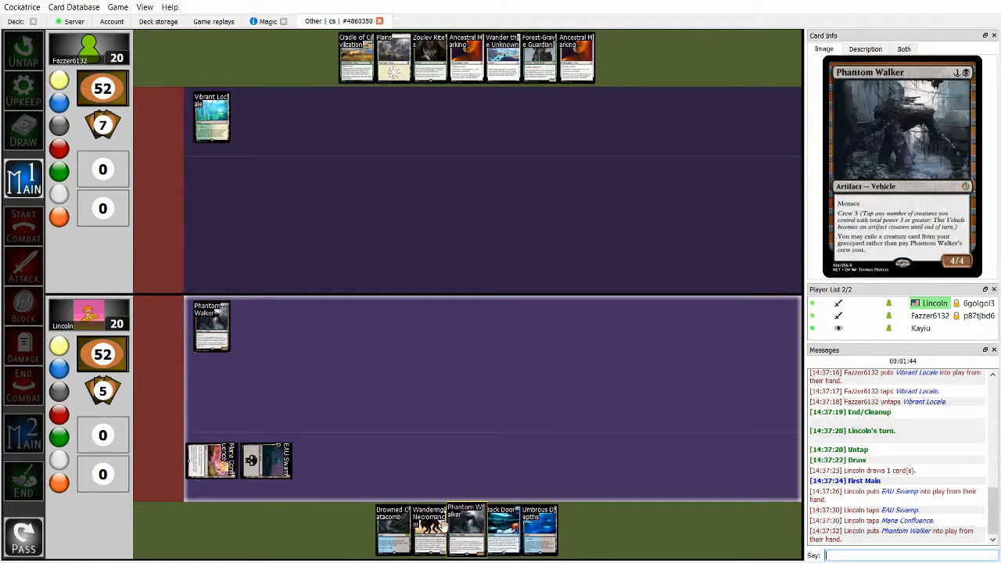
{"action": "mouse_move", "coordinate": [429, 528]}
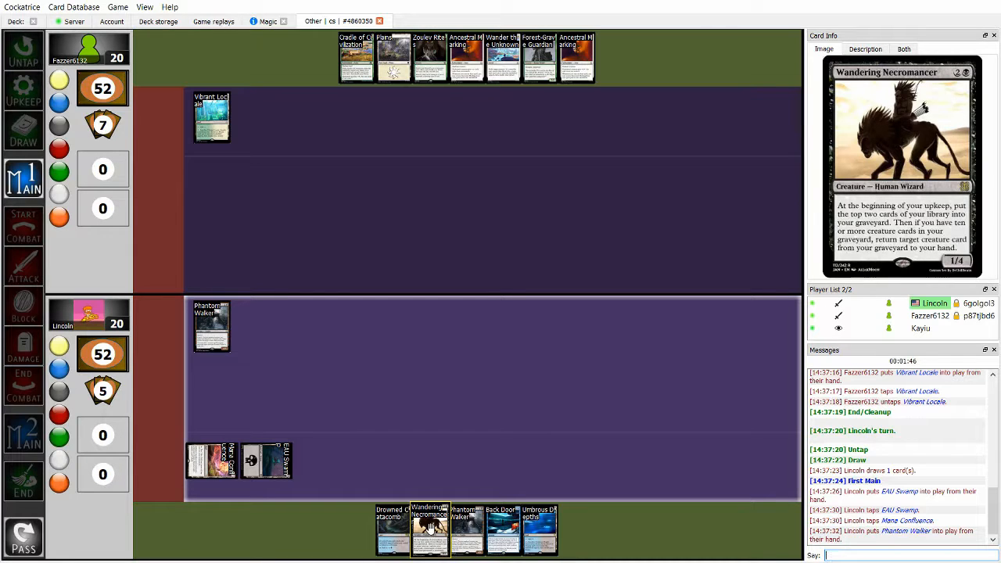
Hover a card in hand to read it in the Card Info panel while the replay adds Wandering Necromancer and Drowned Catacomb
{"action": "left_click", "coordinate": [24, 477]}
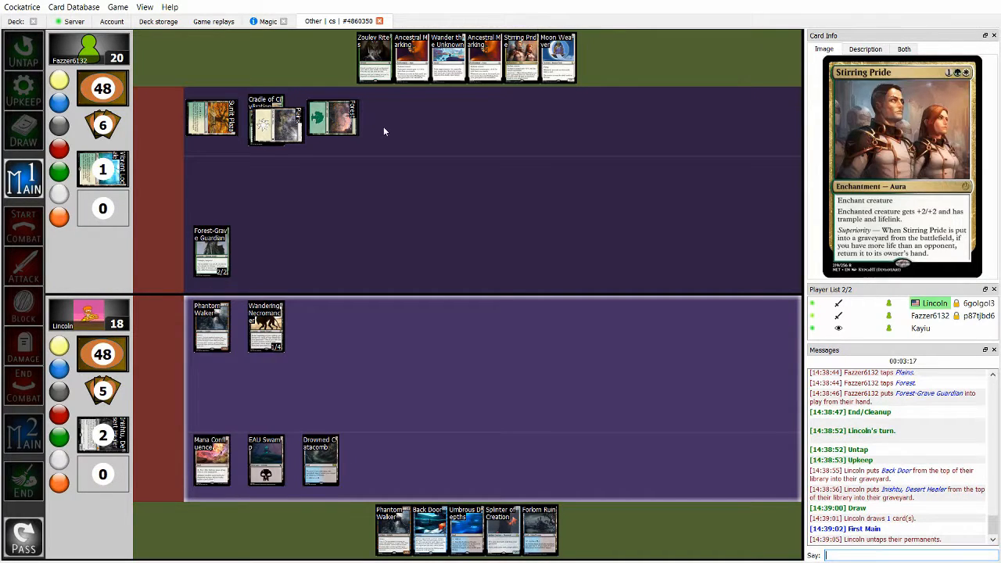
{"action": "mouse_move", "coordinate": [211, 250]}
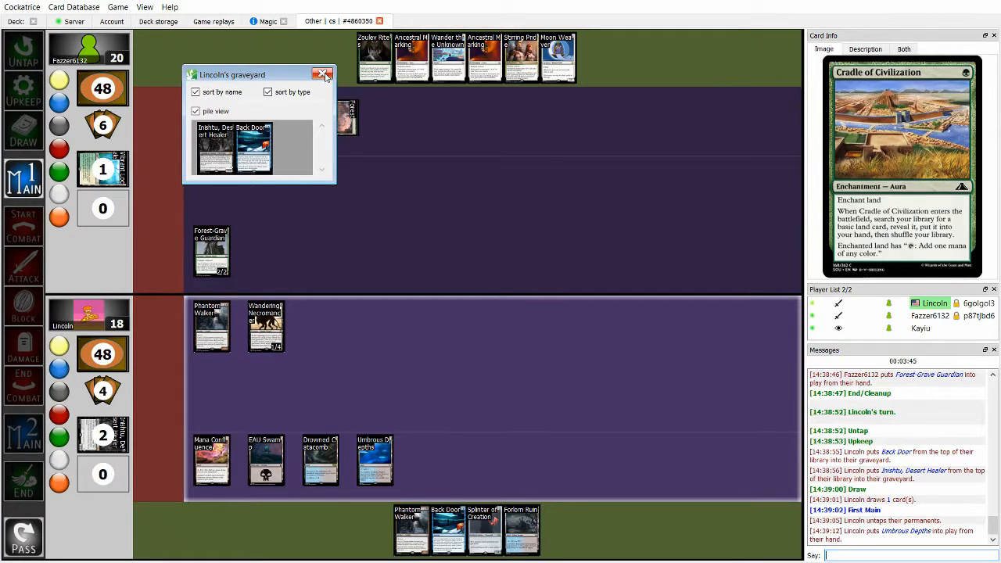
Check the graveyard pile and close its view while Umbrous Depths, Phantom Walker and Splinter of Creation come down
{"action": "left_click", "coordinate": [323, 75]}
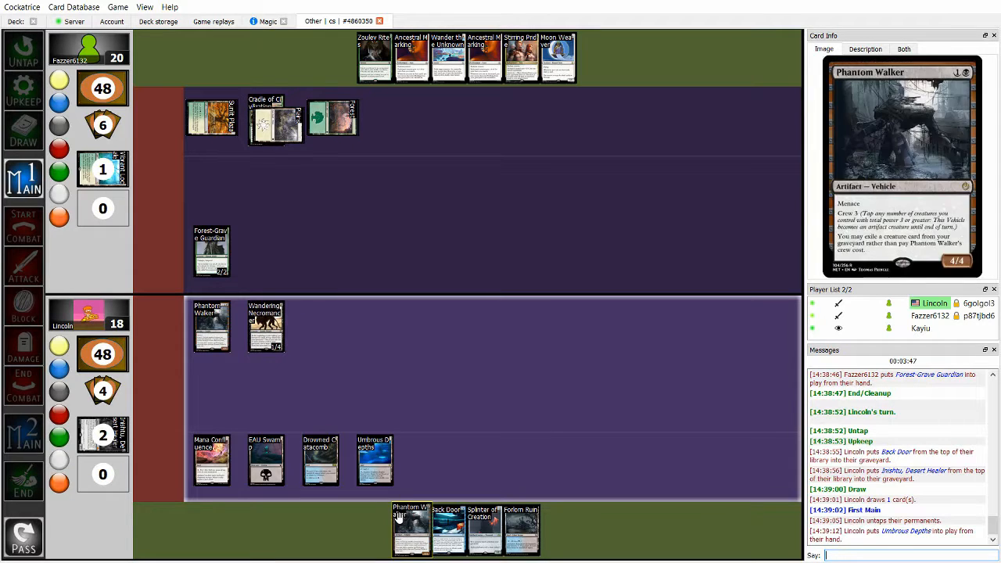
{"action": "mouse_move", "coordinate": [483, 530]}
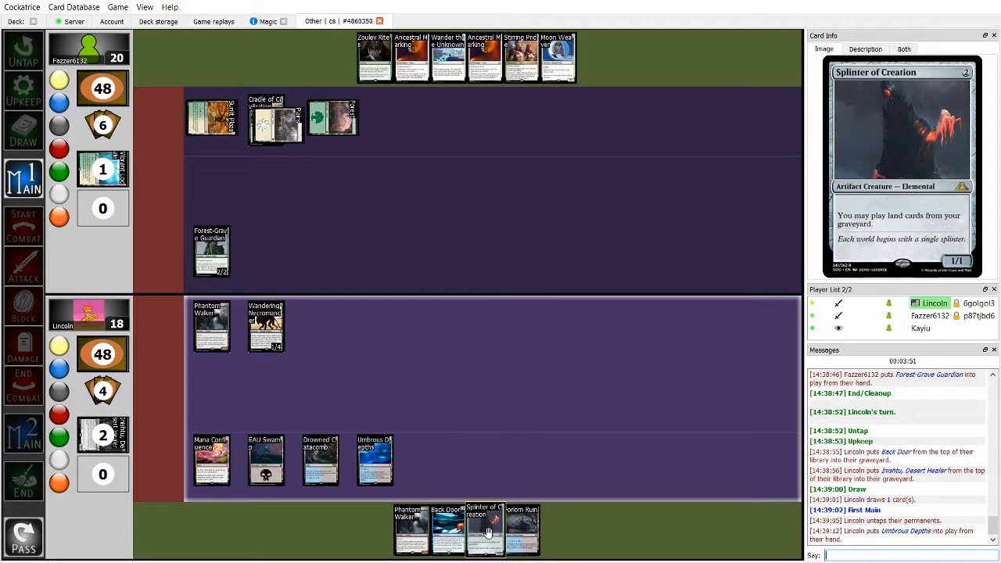
{"action": "left_click", "coordinate": [212, 250]}
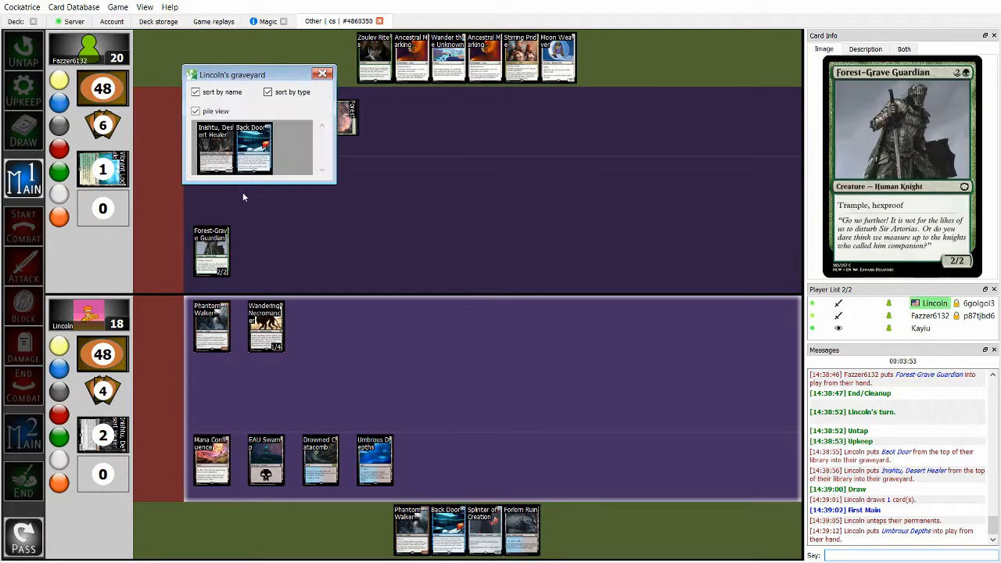
{"action": "left_click", "coordinate": [322, 73]}
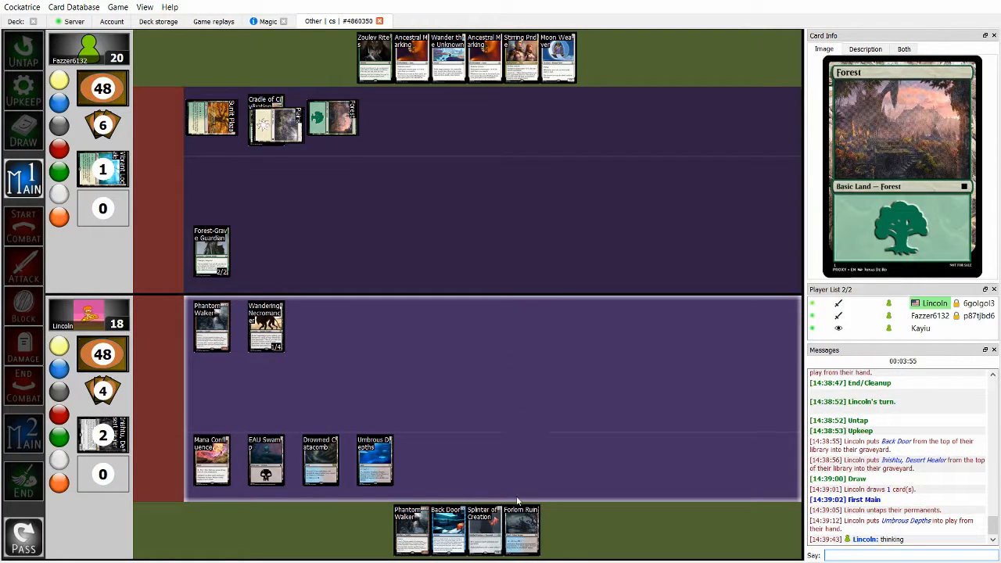
{"action": "mouse_move", "coordinate": [373, 459]}
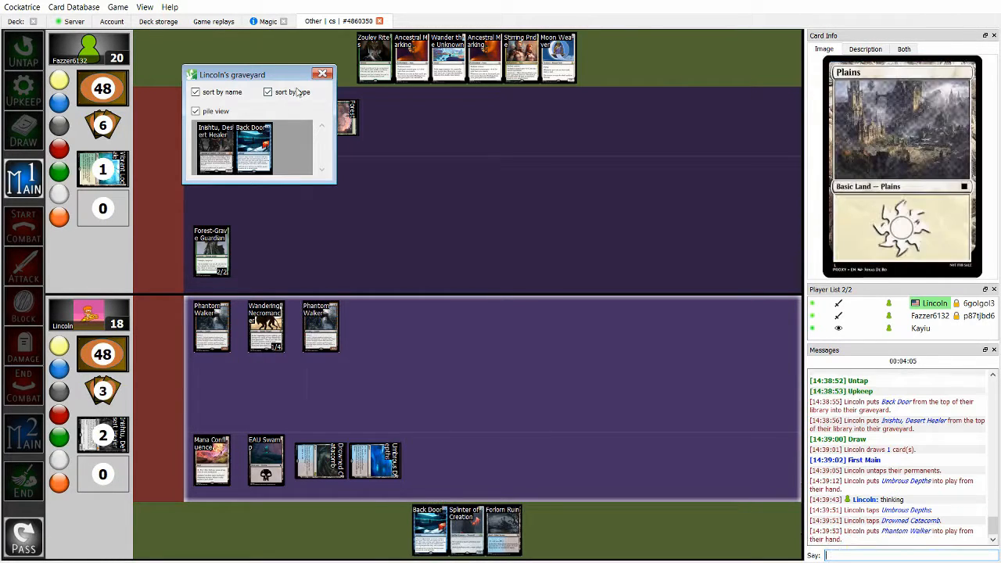
{"action": "left_click", "coordinate": [321, 73]}
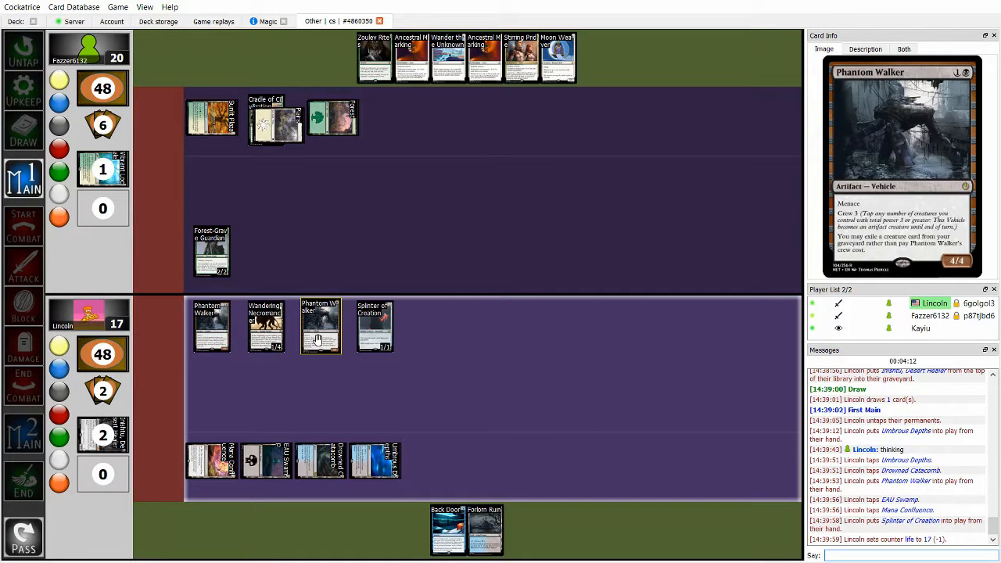
{"action": "mouse_move", "coordinate": [327, 340]}
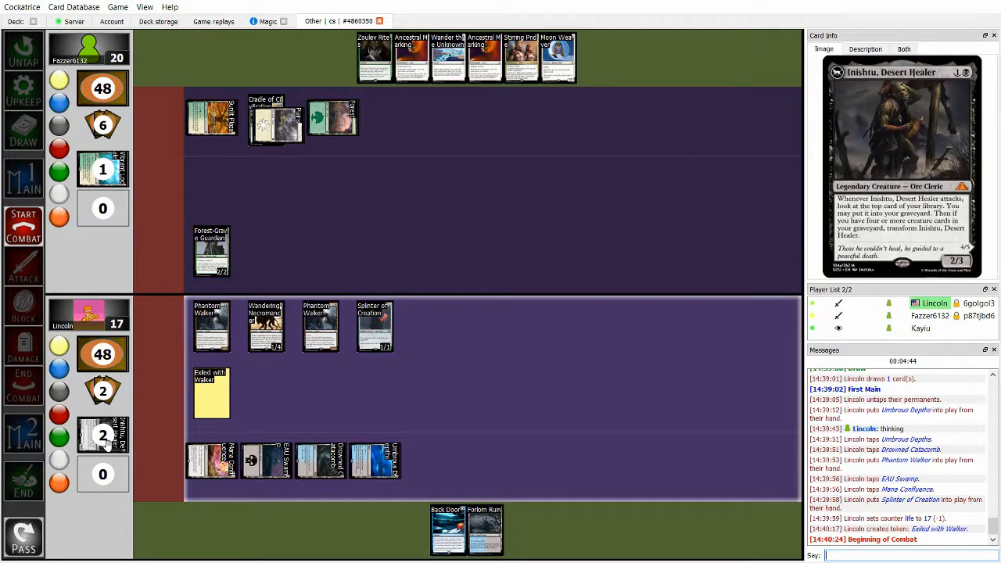
{"action": "mouse_move", "coordinate": [437, 401]}
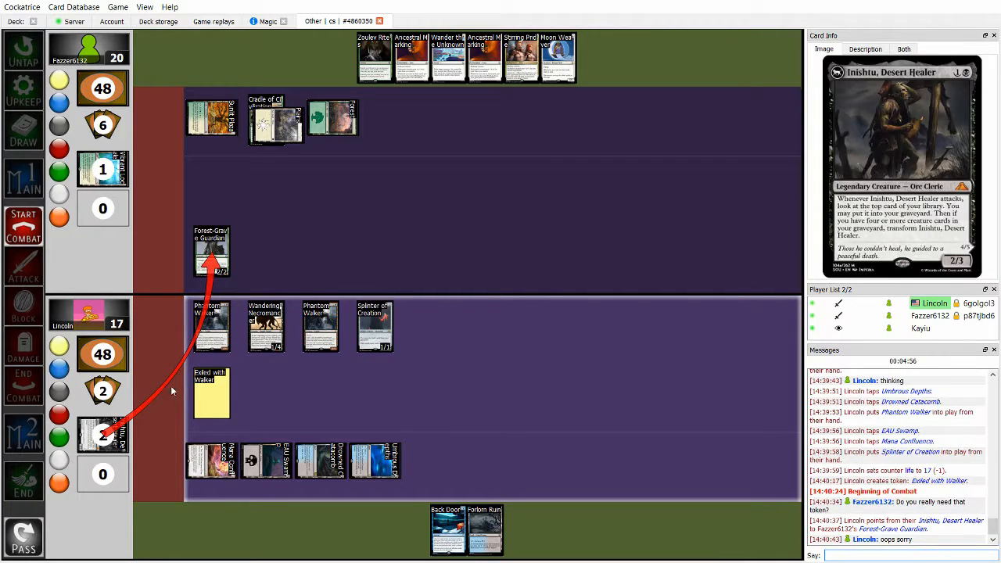
{"action": "mouse_move", "coordinate": [211, 325]}
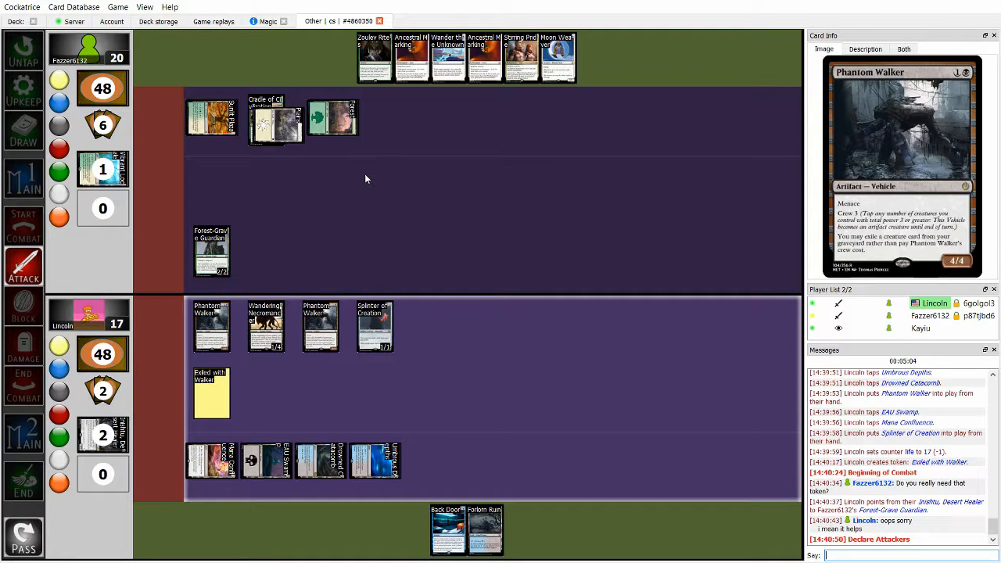
{"action": "mouse_move", "coordinate": [282, 275]}
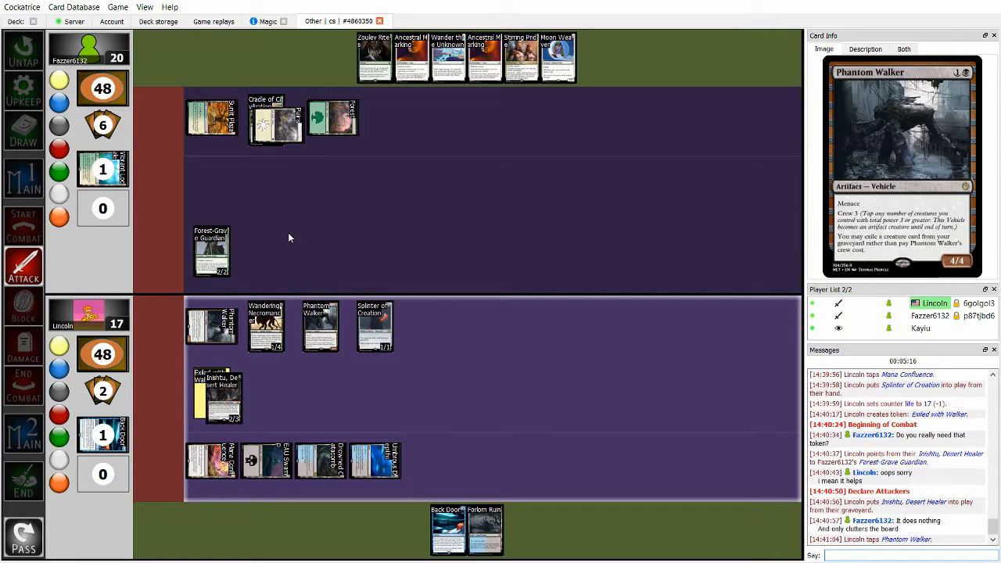
Select Phantom Walker on the battlefield as it attacks, dropping the opponent to 16 life
{"action": "left_click", "coordinate": [319, 327]}
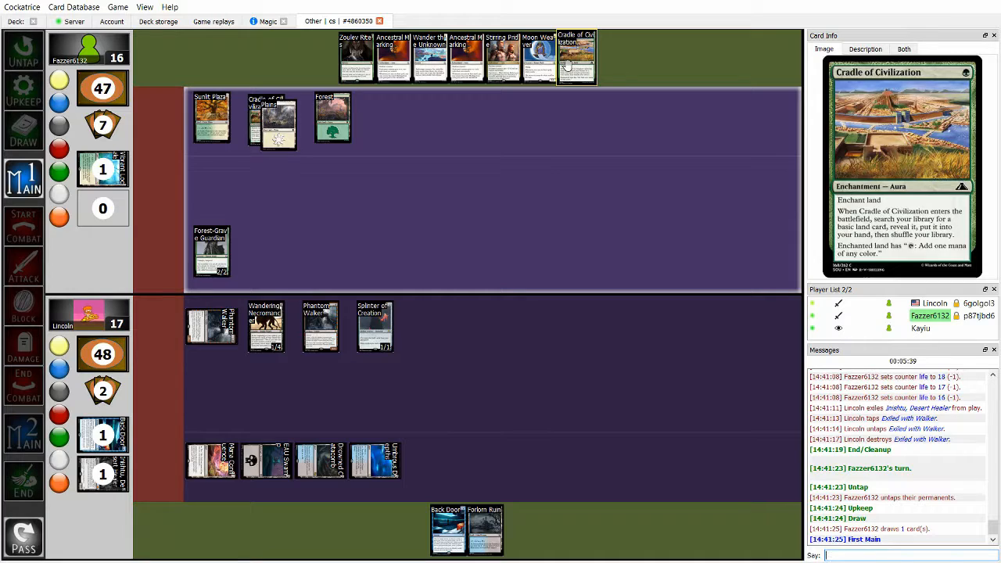
{"action": "mouse_move", "coordinate": [539, 59]}
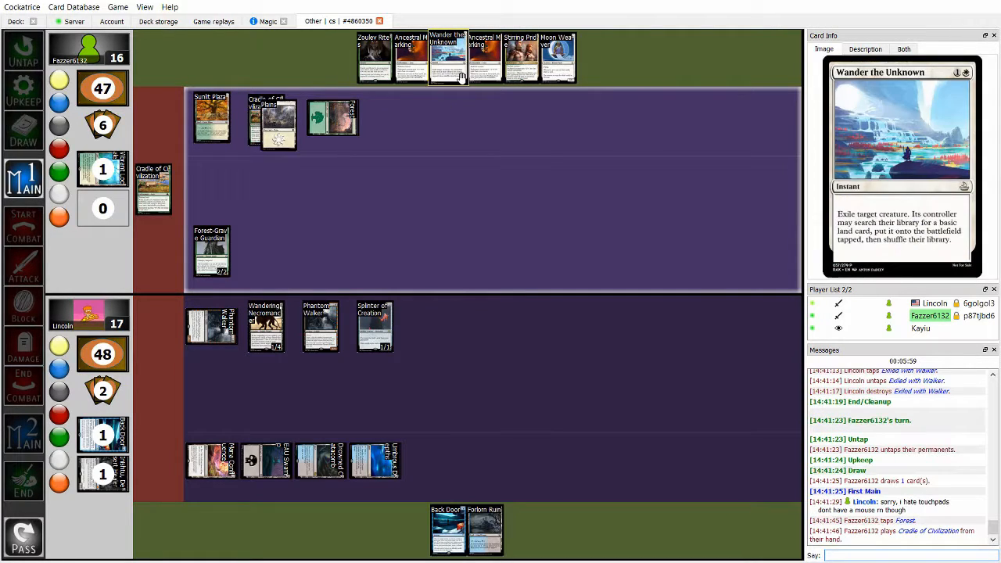
{"action": "mouse_move", "coordinate": [484, 55]}
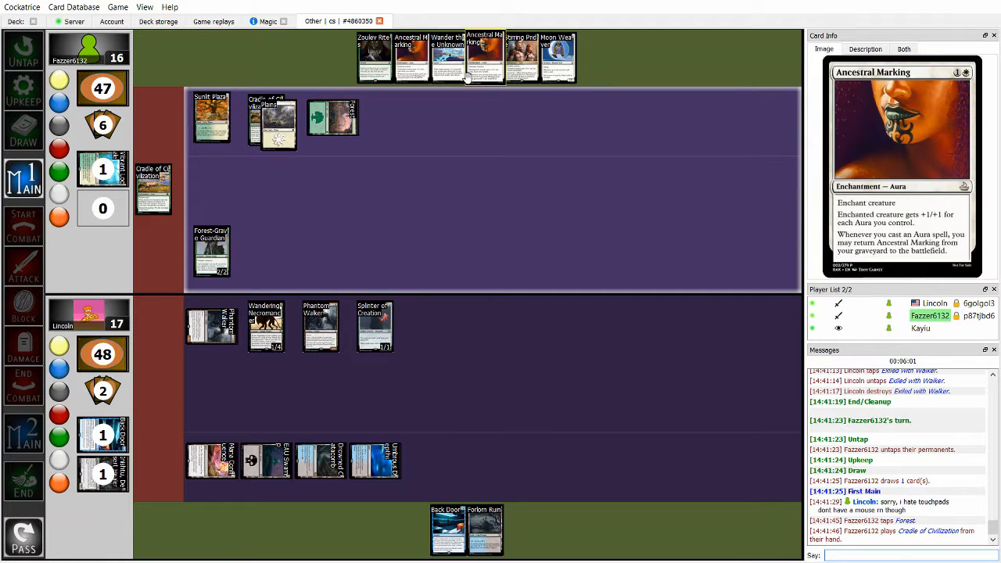
{"action": "mouse_move", "coordinate": [447, 59]}
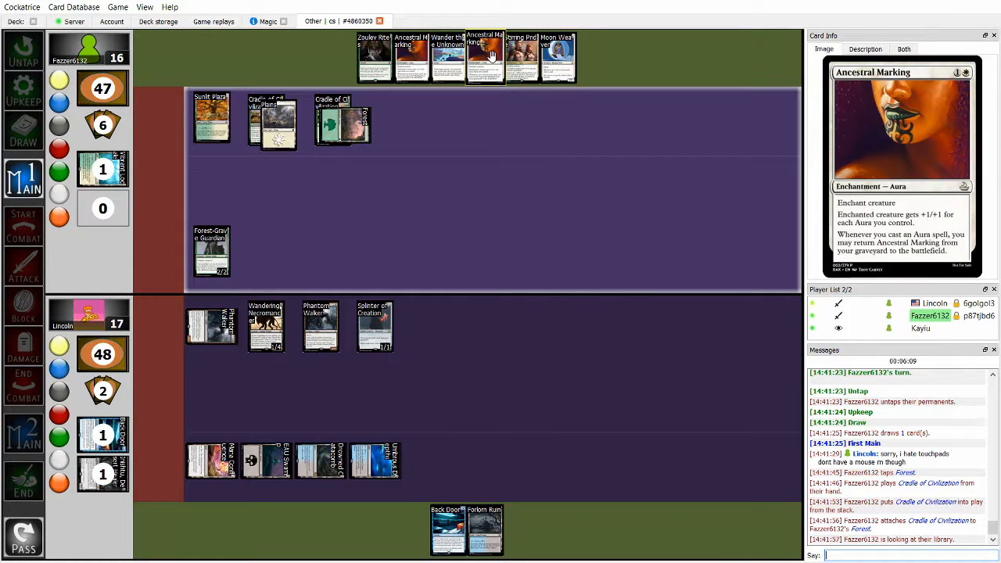
{"action": "mouse_move", "coordinate": [211, 117]}
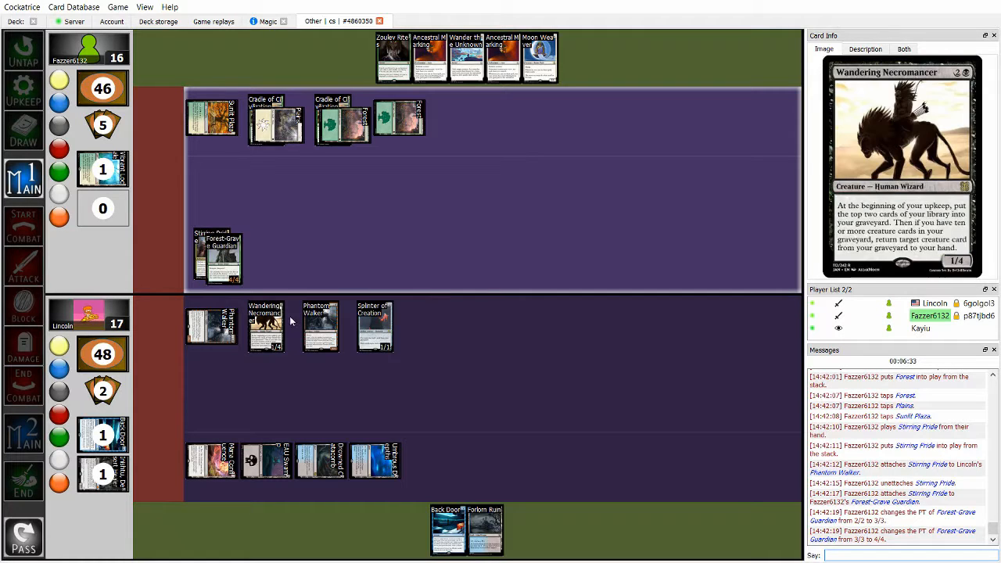
Inspect Forest-Grave Guardian and a hand card during the aura-boosted attack that leaves life at 13
{"action": "left_click", "coordinate": [266, 324]}
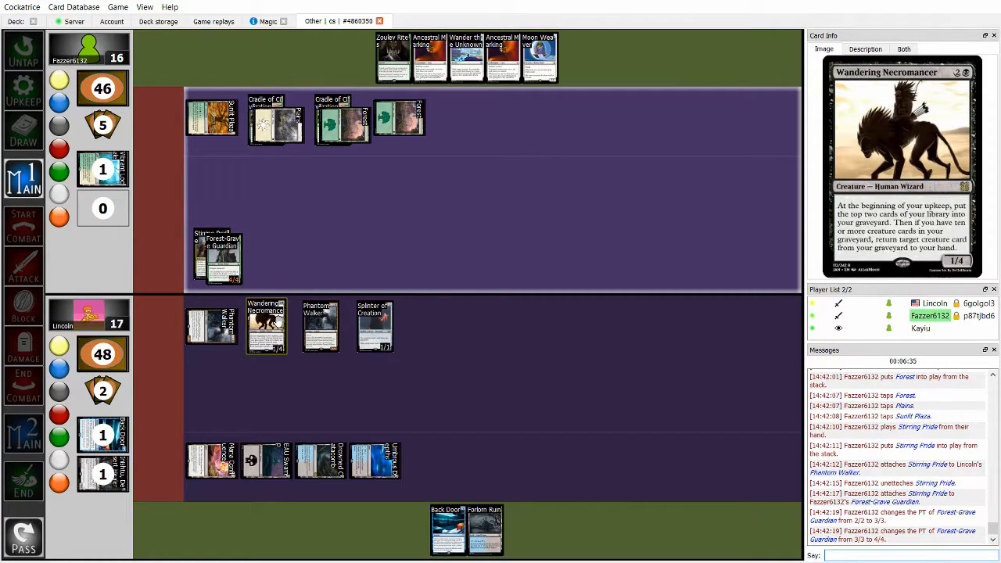
{"action": "mouse_move", "coordinate": [219, 257]}
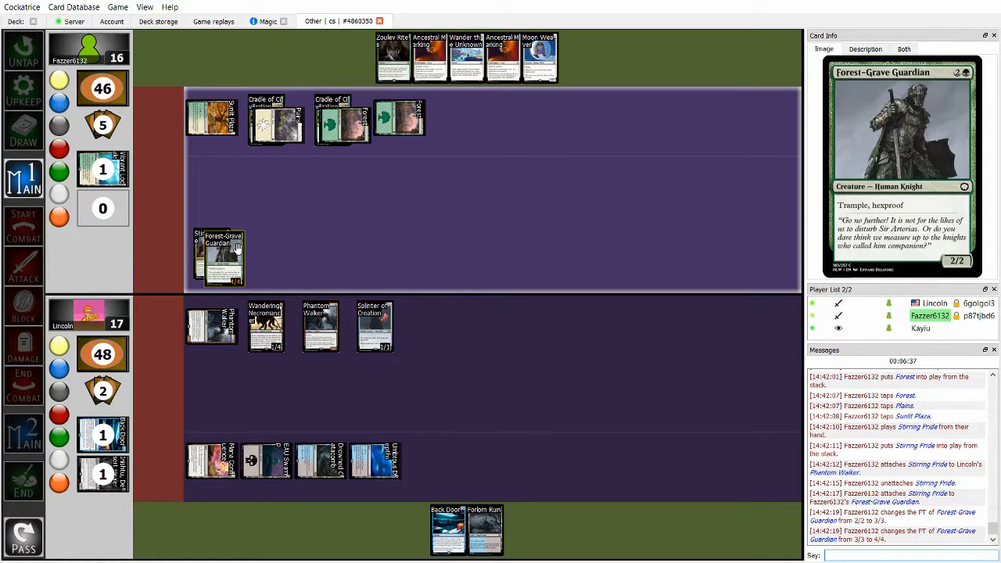
{"action": "left_click", "coordinate": [23, 266]}
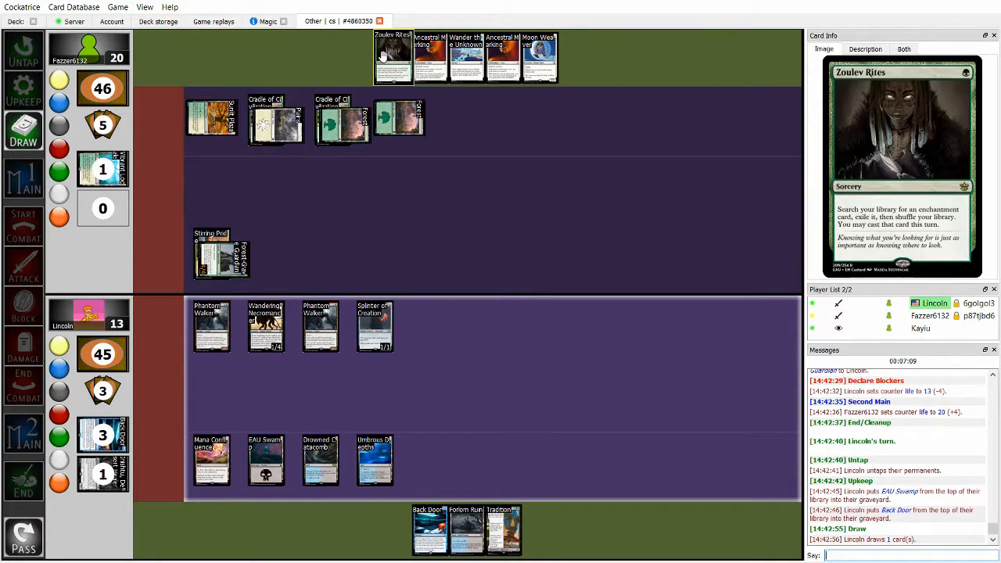
Hover a hand card as the Blue-Black turn plays EAU Swamp from the graveyard and Tradition
{"action": "left_click", "coordinate": [24, 178]}
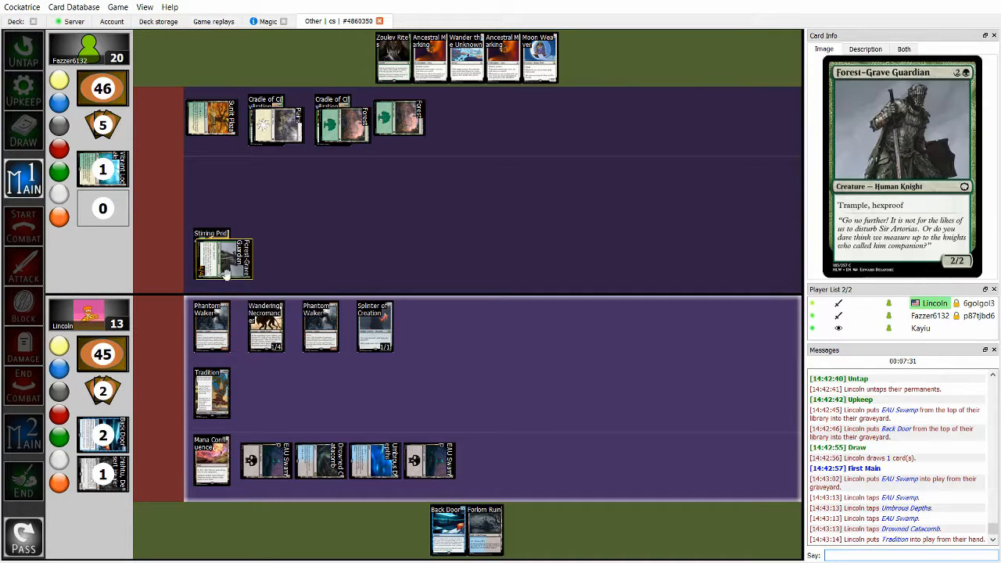
{"action": "mouse_move", "coordinate": [212, 325]}
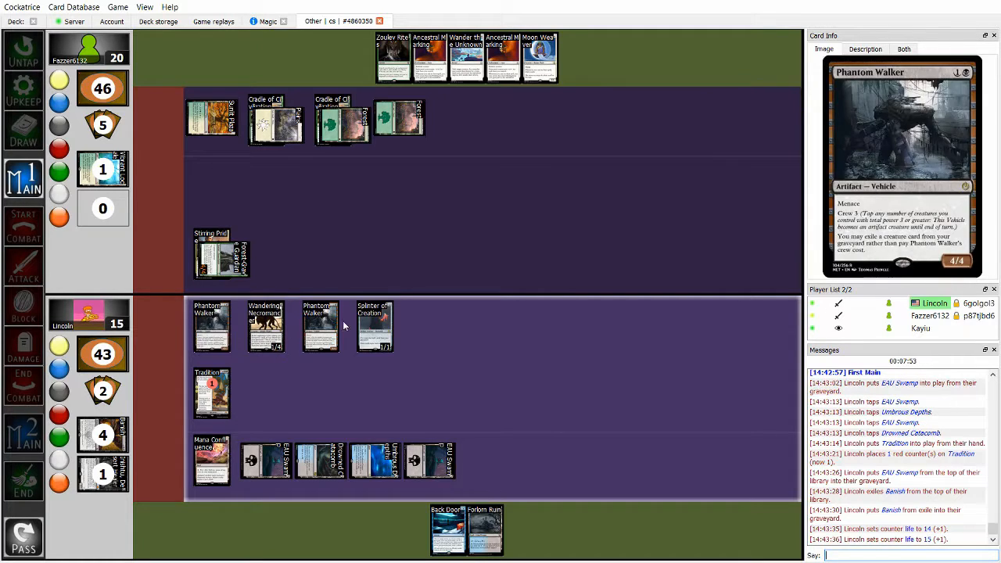
{"action": "mouse_move", "coordinate": [225, 258]}
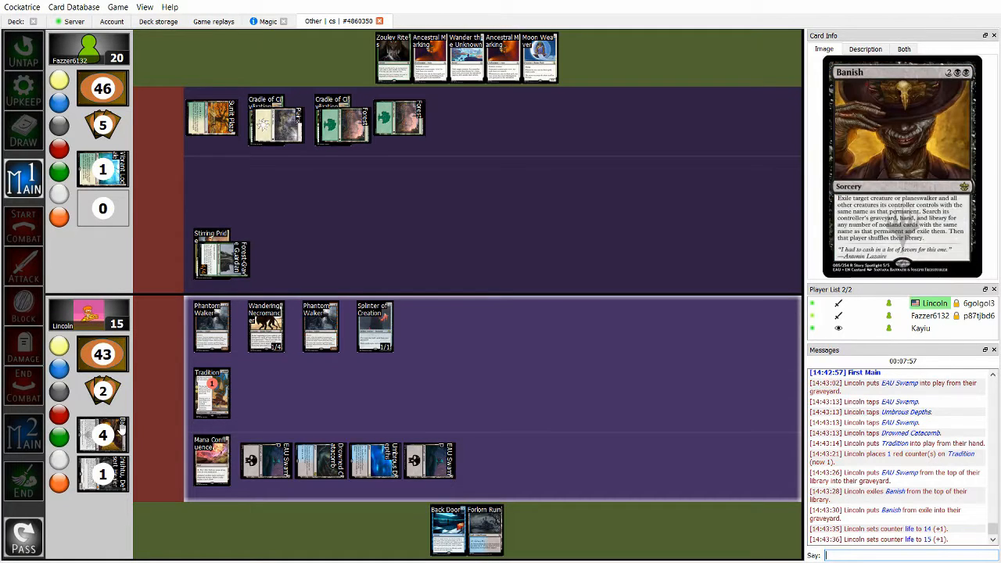
{"action": "left_click", "coordinate": [448, 530]}
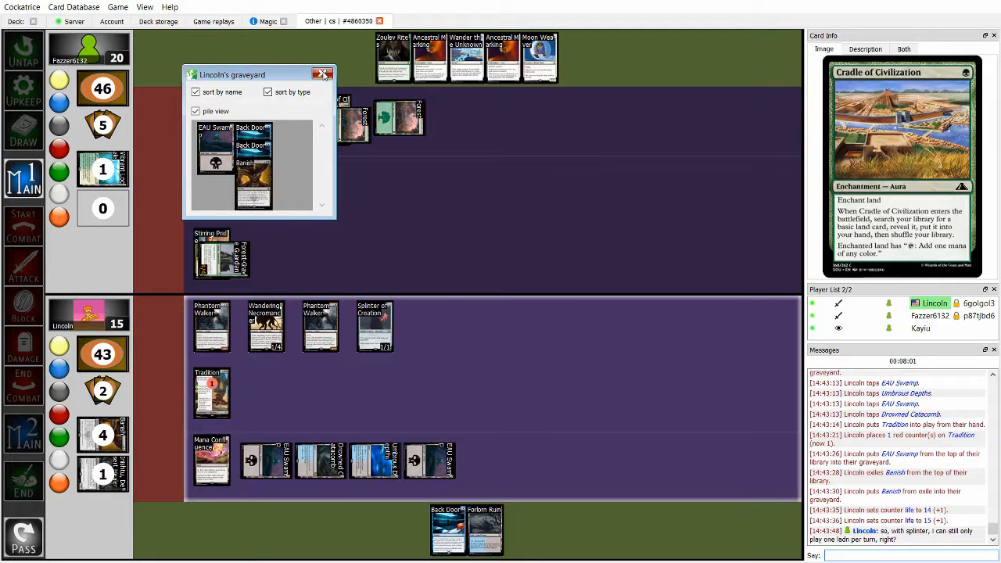
{"action": "left_click", "coordinate": [324, 74]}
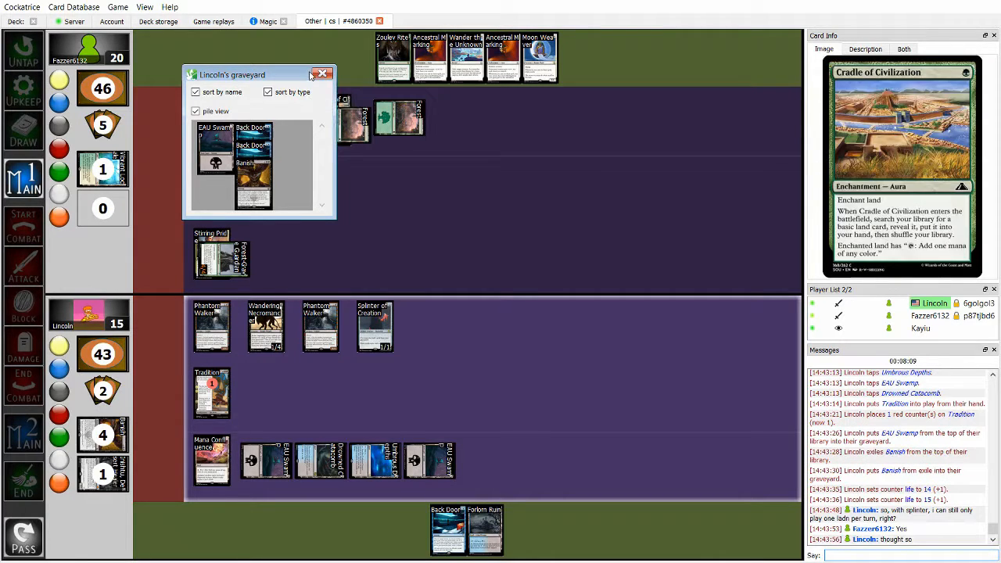
{"action": "left_click", "coordinate": [321, 74]}
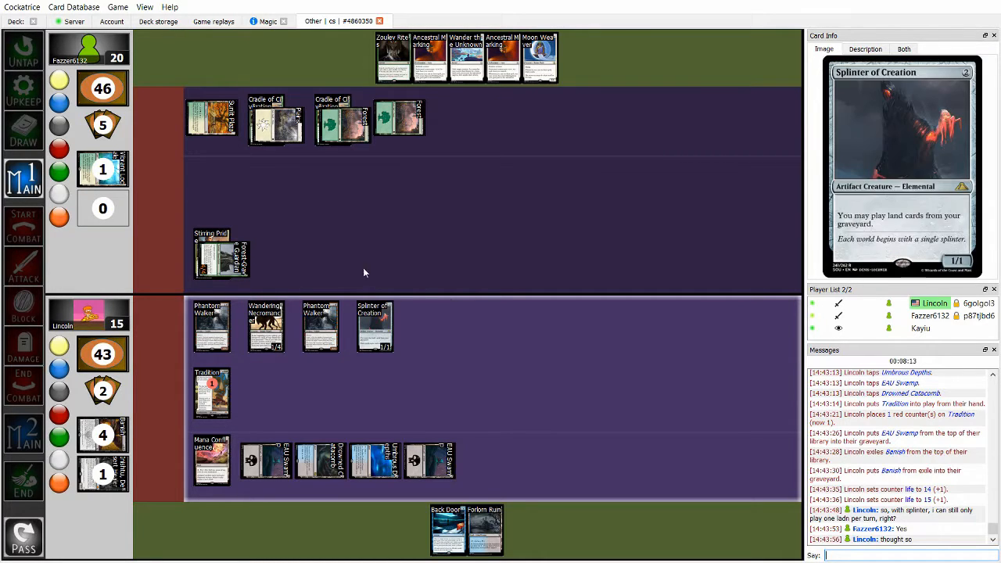
{"action": "mouse_move", "coordinate": [223, 258]}
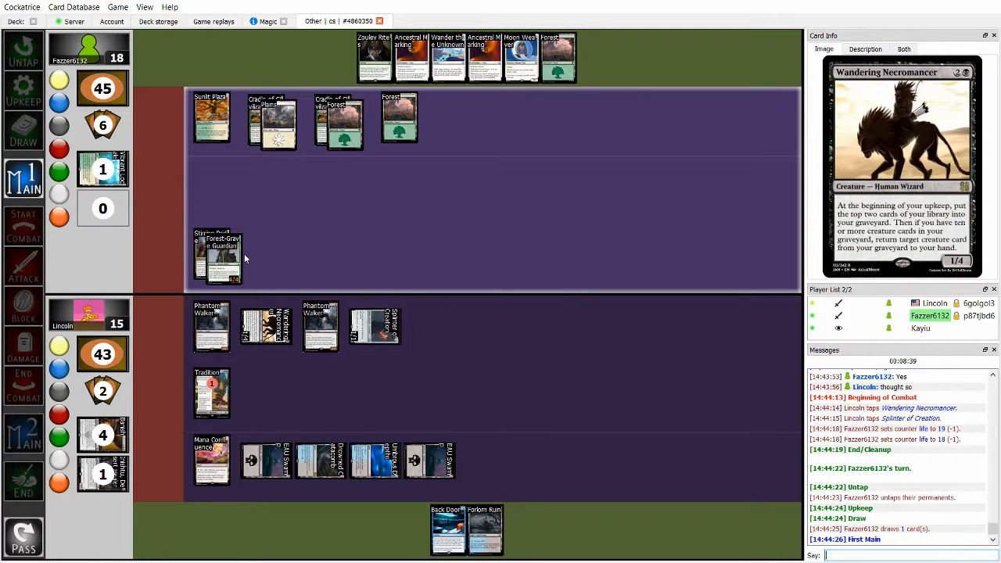
{"action": "mouse_move", "coordinate": [268, 376]}
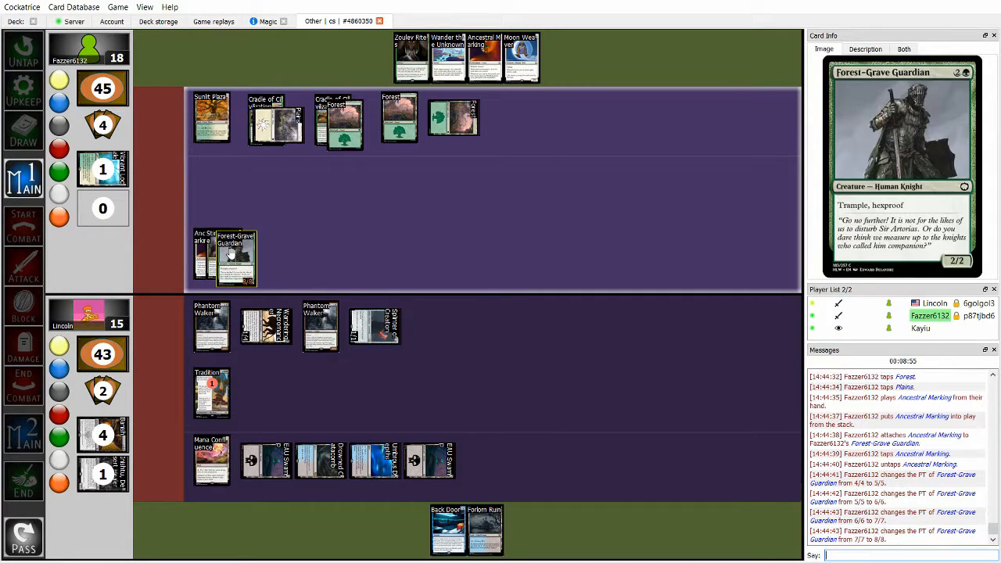
{"action": "mouse_move", "coordinate": [485, 59]}
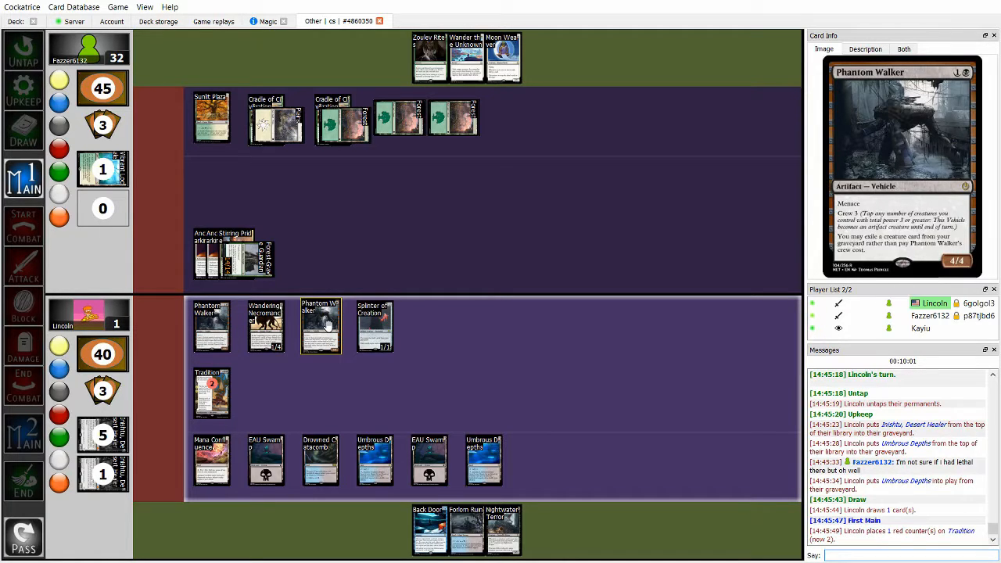
{"action": "mouse_move", "coordinate": [266, 327]}
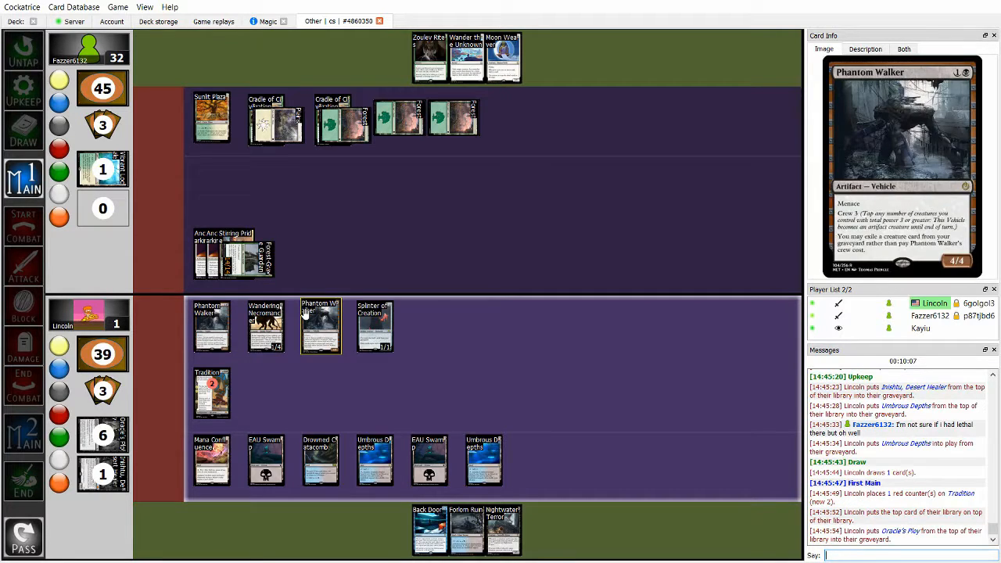
Select a battlefield card as the Blue-Black player falls to 1 life against 32 and concedes
{"action": "left_click", "coordinate": [375, 326]}
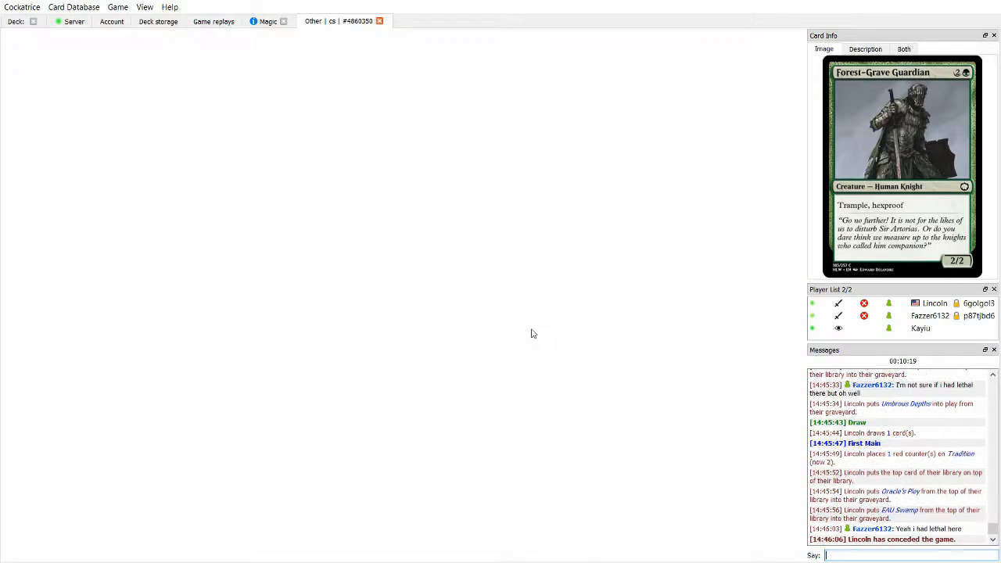
{"action": "mouse_move", "coordinate": [746, 404]}
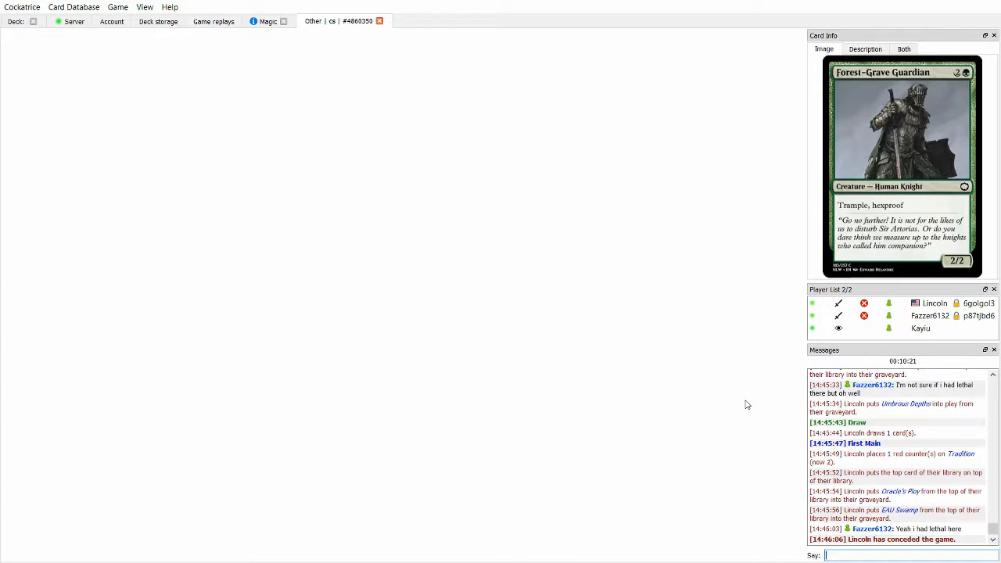
{"action": "mouse_move", "coordinate": [734, 399]}
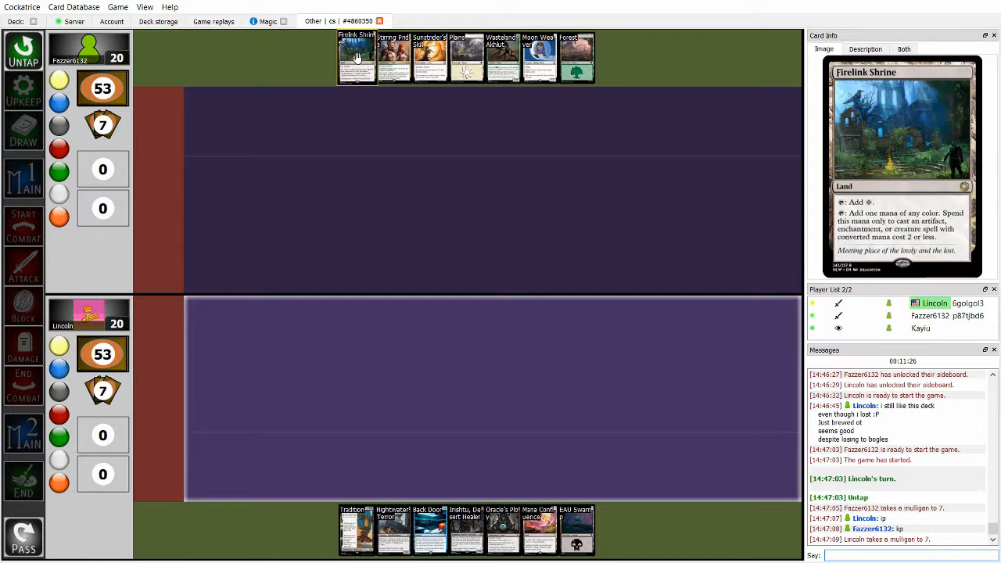
{"action": "mouse_move", "coordinate": [504, 59]}
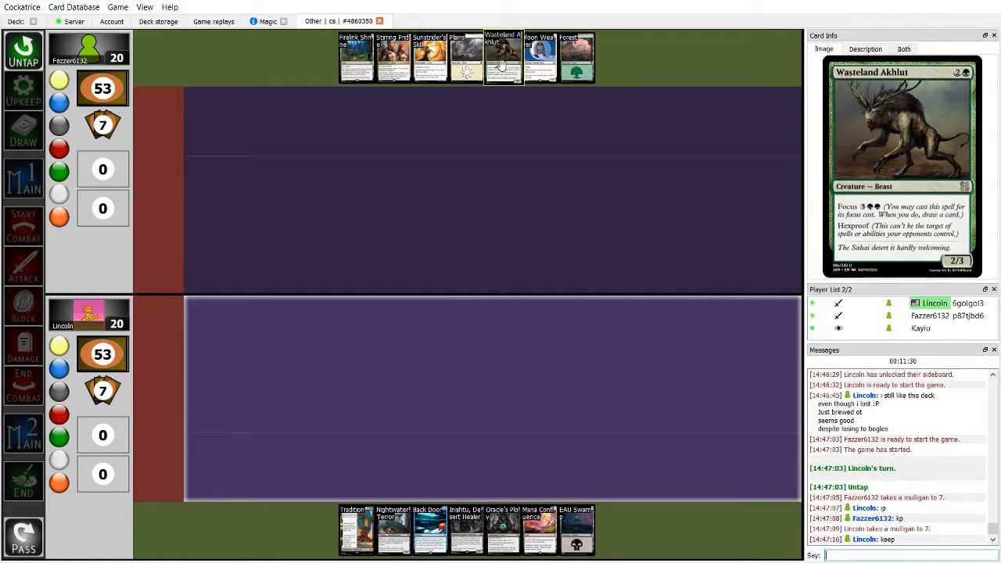
{"action": "mouse_move", "coordinate": [466, 59]}
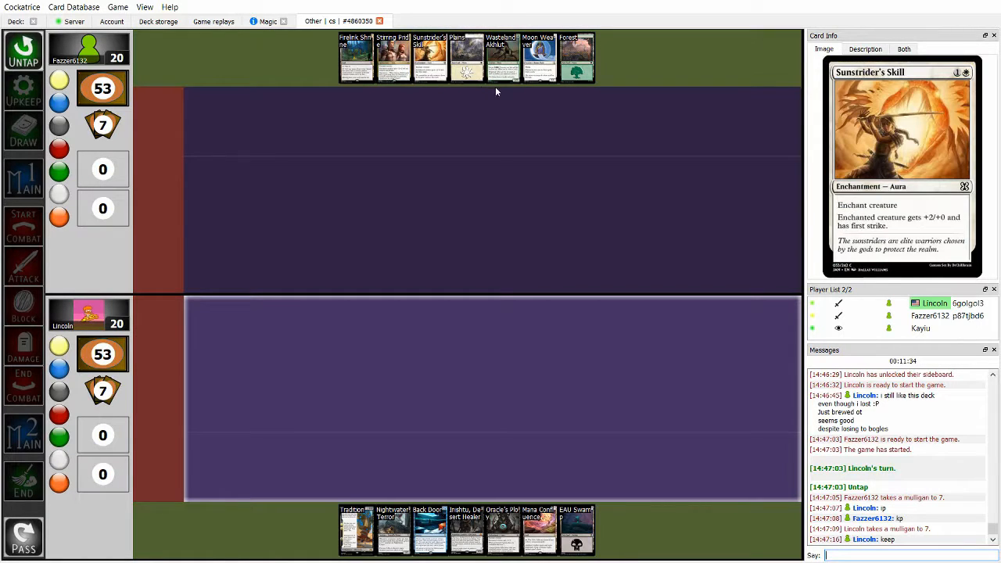
{"action": "mouse_move", "coordinate": [466, 59]}
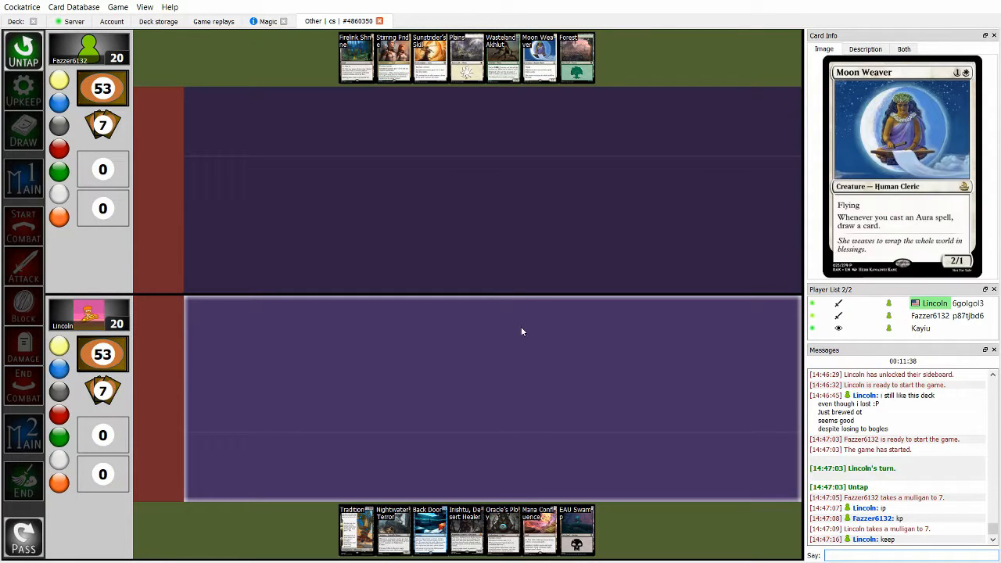
{"action": "mouse_move", "coordinate": [357, 529]}
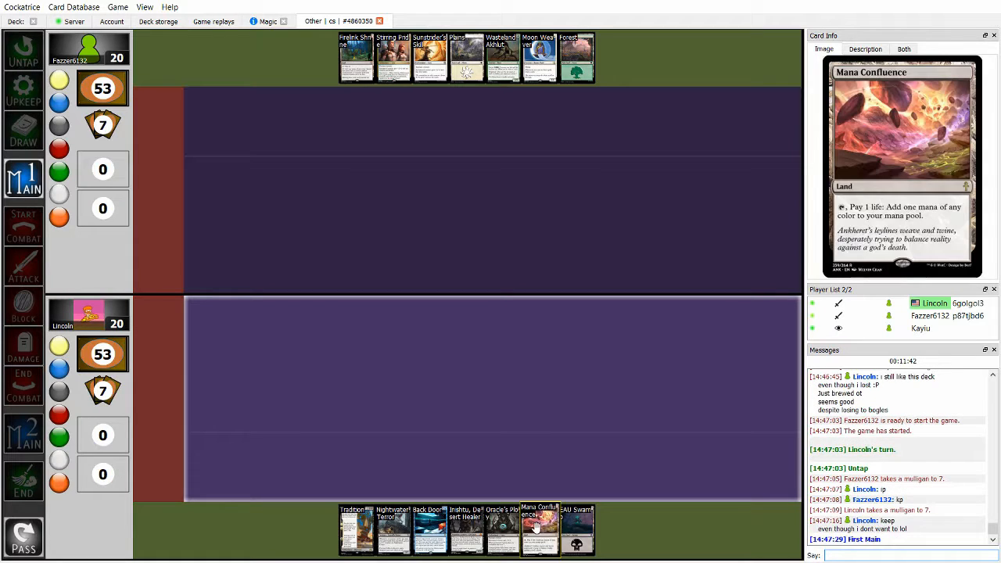
{"action": "mouse_move", "coordinate": [503, 530]}
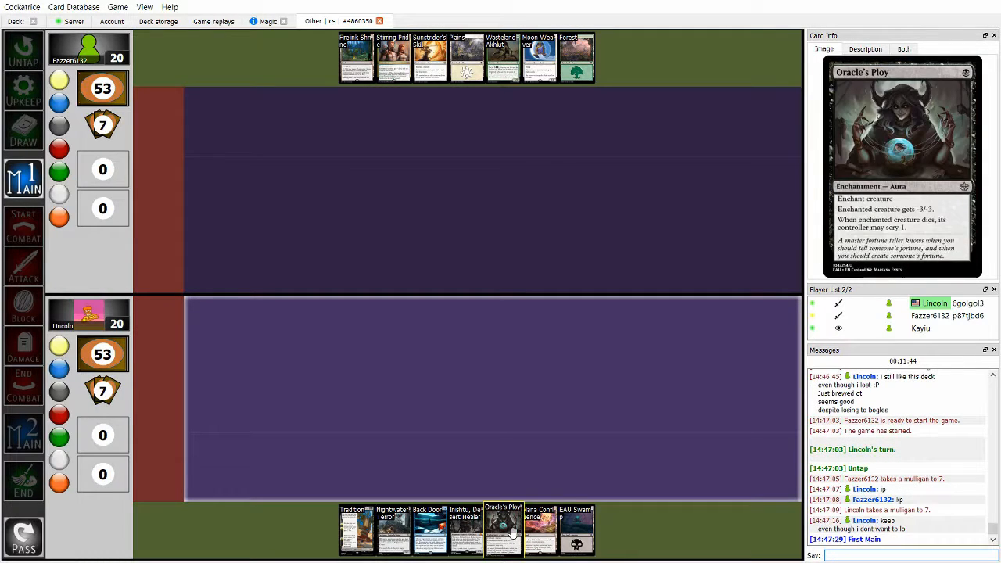
{"action": "mouse_move", "coordinate": [466, 530]}
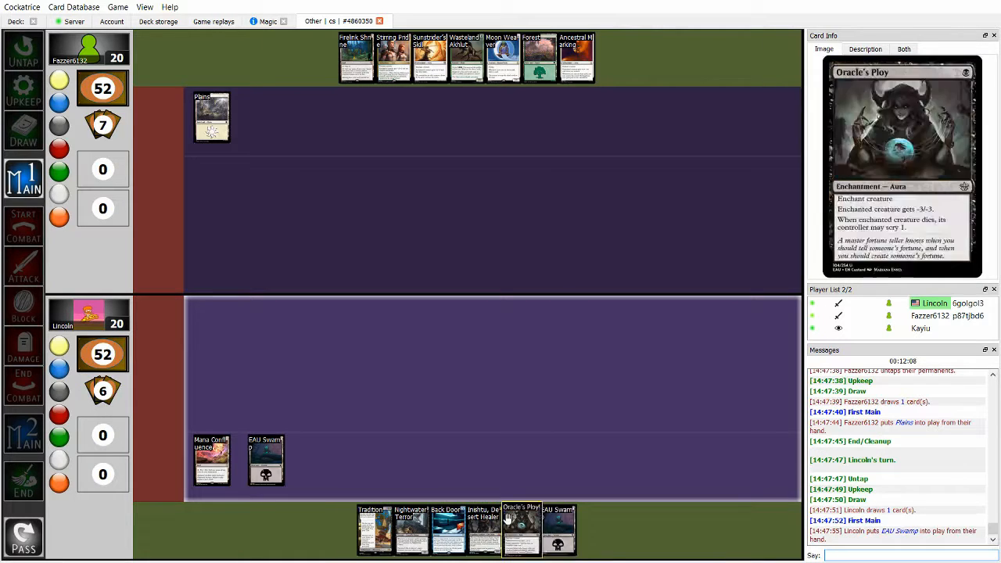
{"action": "mouse_move", "coordinate": [410, 528]}
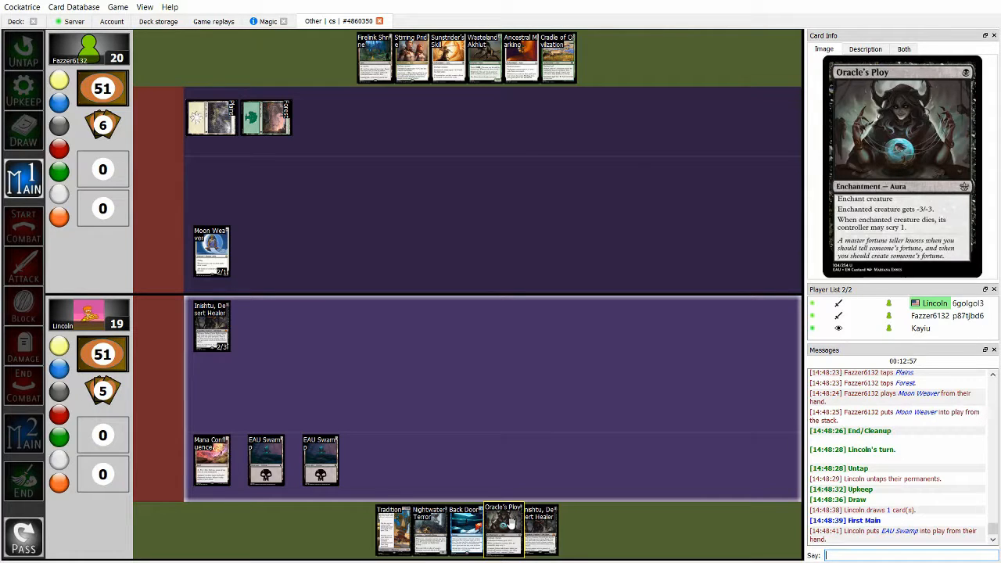
{"action": "mouse_move", "coordinate": [211, 250]}
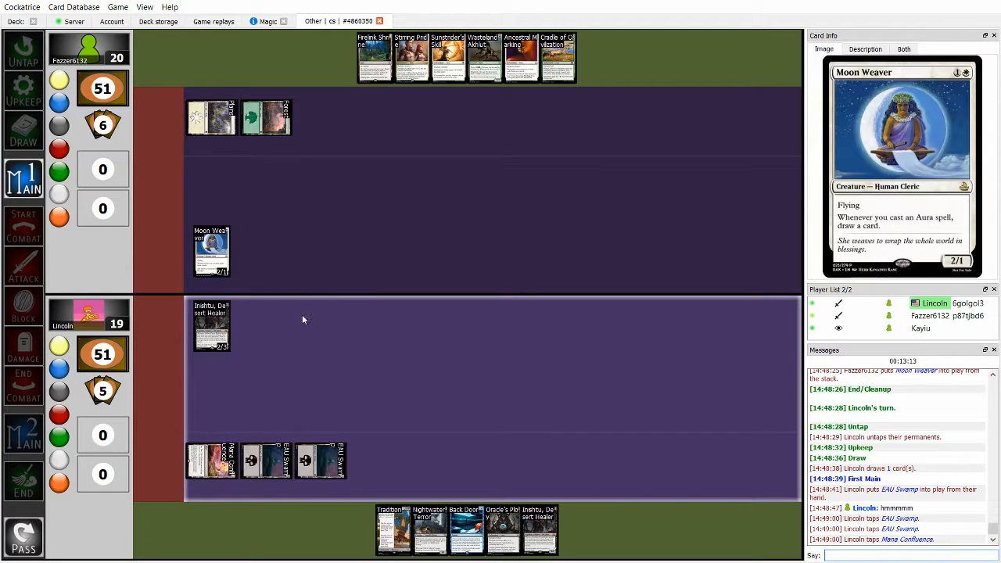
Inspect Inishtu, Desert Healer and a hand card as its attack drops the Boggles player to 18
{"action": "left_click", "coordinate": [266, 326]}
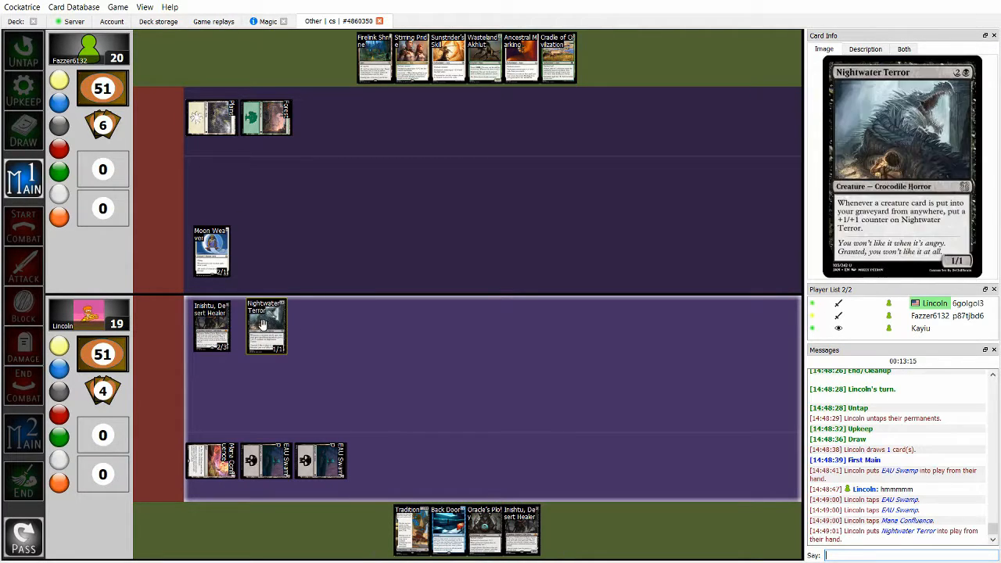
{"action": "mouse_move", "coordinate": [262, 324]}
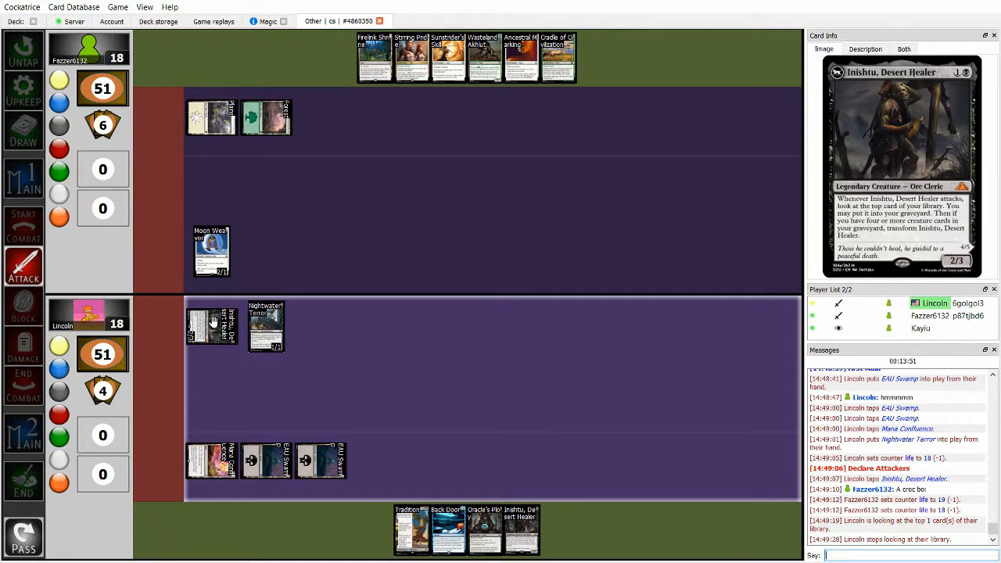
{"action": "left_click", "coordinate": [24, 434]}
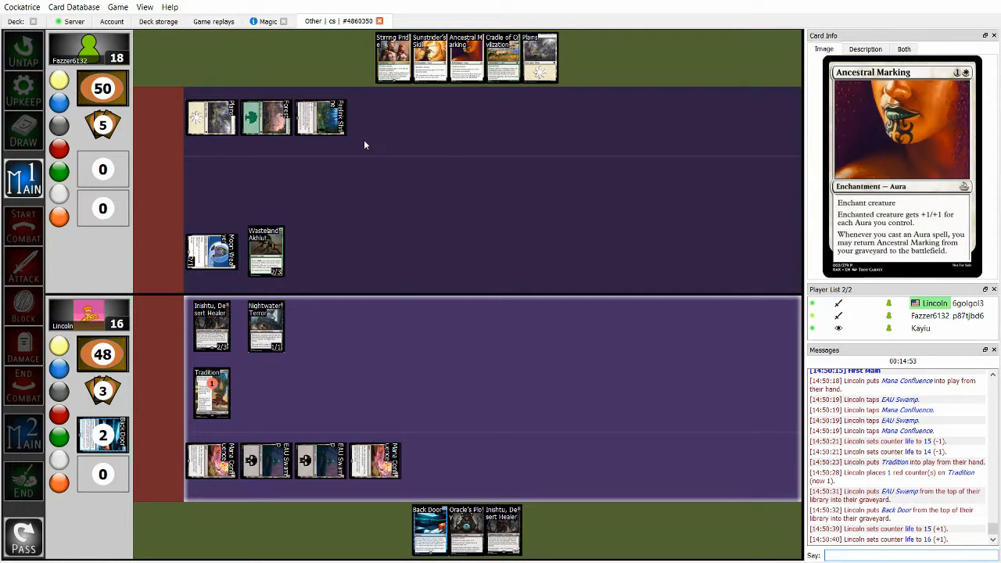
{"action": "mouse_move", "coordinate": [415, 413]}
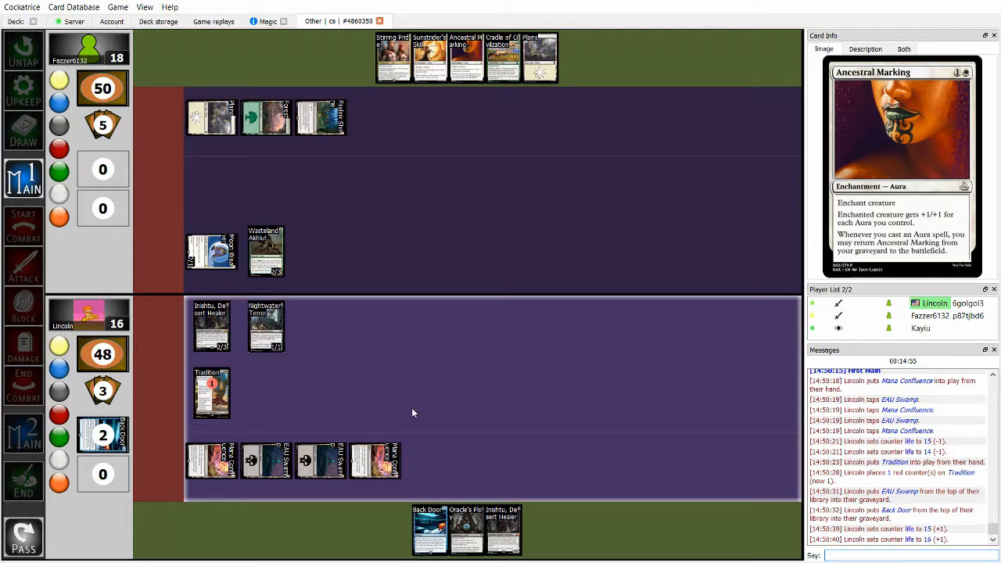
{"action": "mouse_move", "coordinate": [465, 528]}
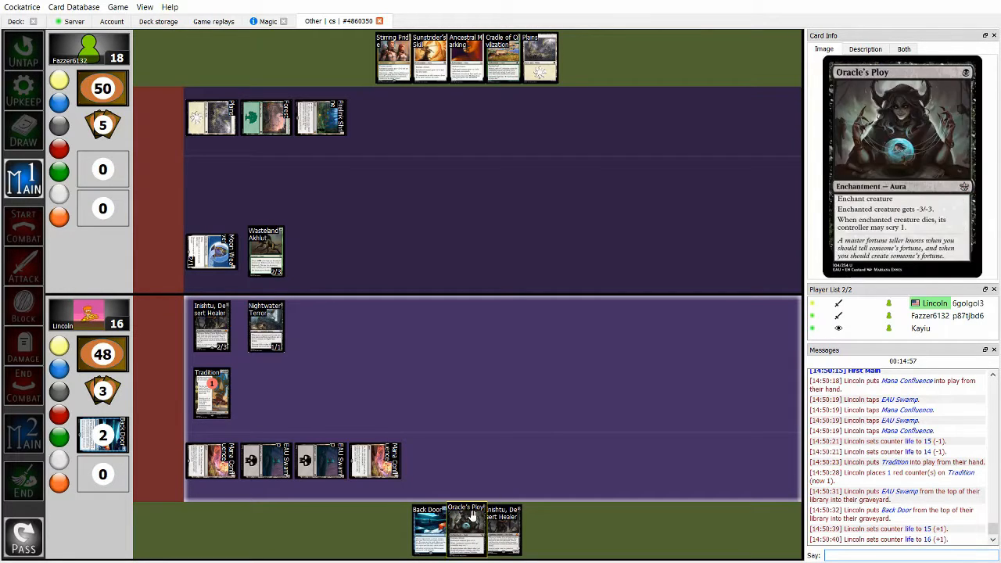
{"action": "mouse_move", "coordinate": [375, 459]}
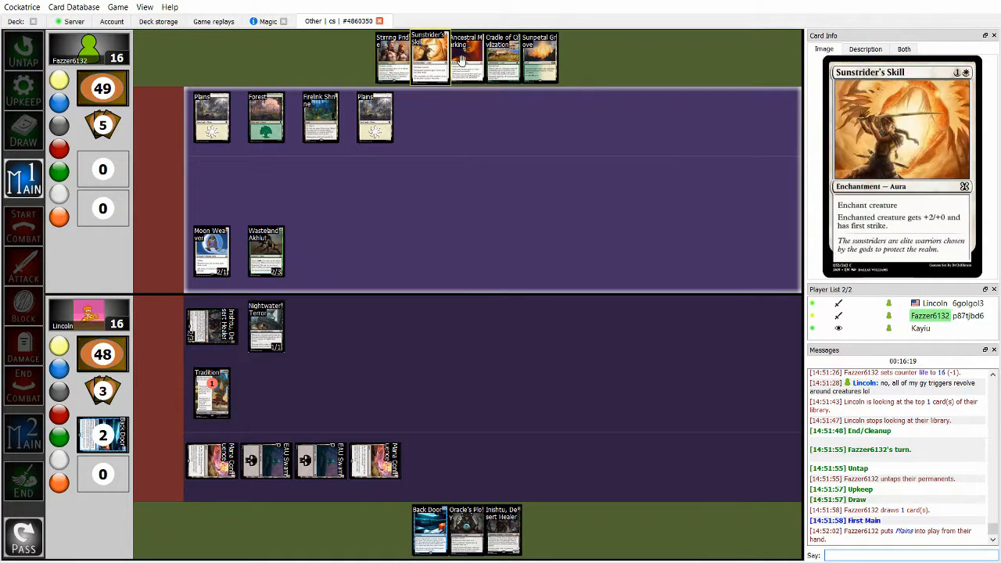
{"action": "mouse_move", "coordinate": [211, 250]}
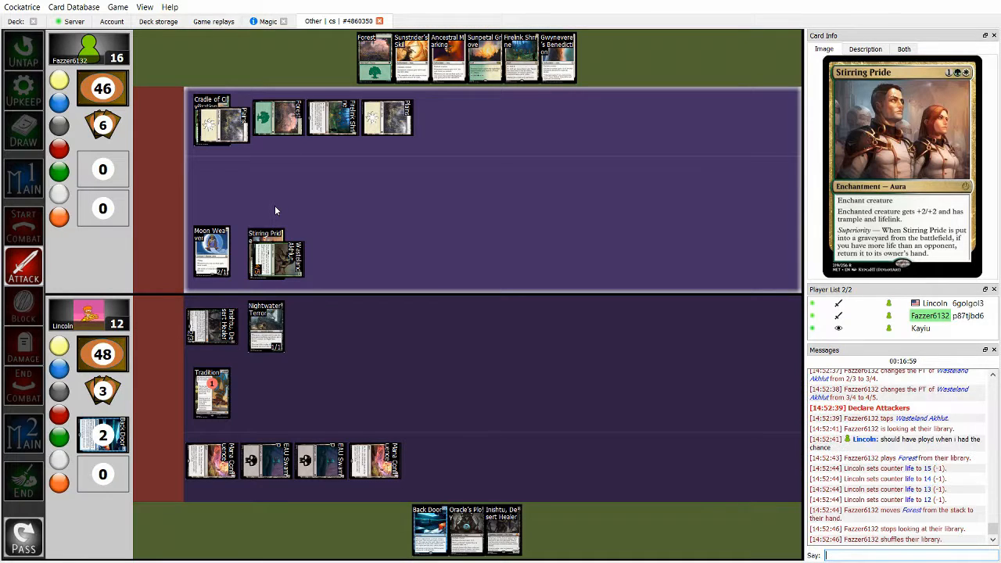
{"action": "mouse_move", "coordinate": [496, 98]}
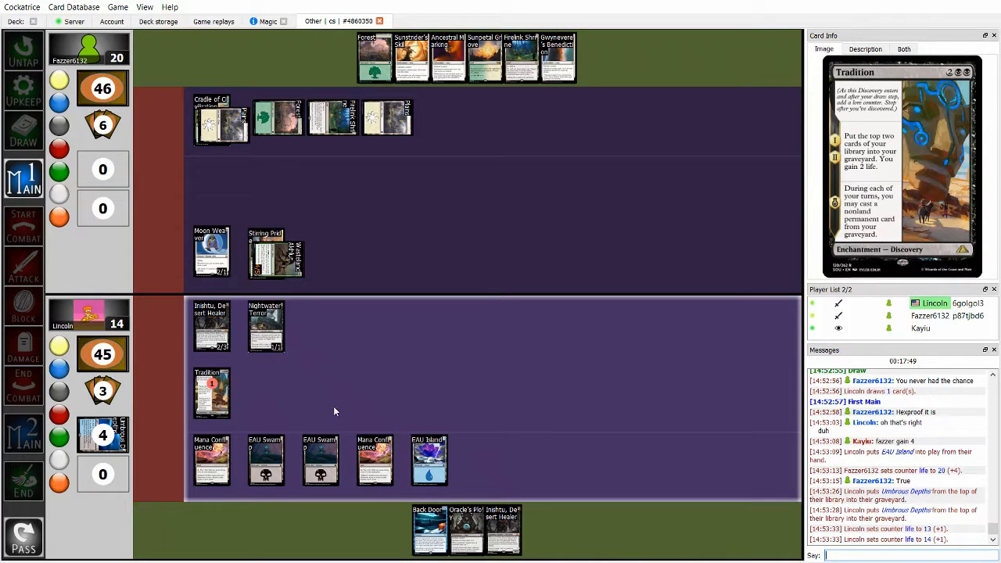
{"action": "mouse_move", "coordinate": [348, 397]}
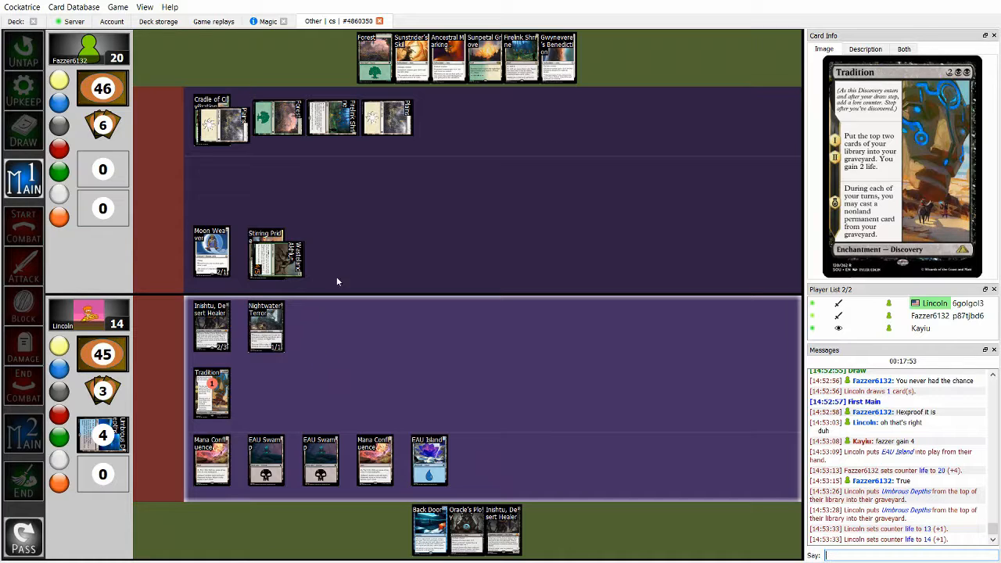
{"action": "mouse_move", "coordinate": [330, 340]}
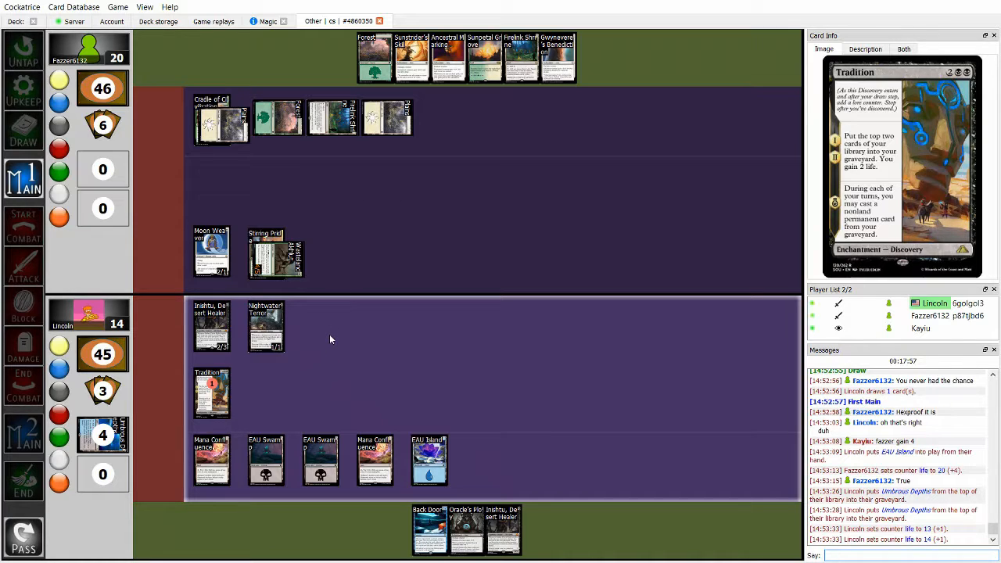
Hover a battlefield card while Oracle's Ploy kills Moon Weaver during the Blue-Black turn
{"action": "left_click", "coordinate": [319, 460]}
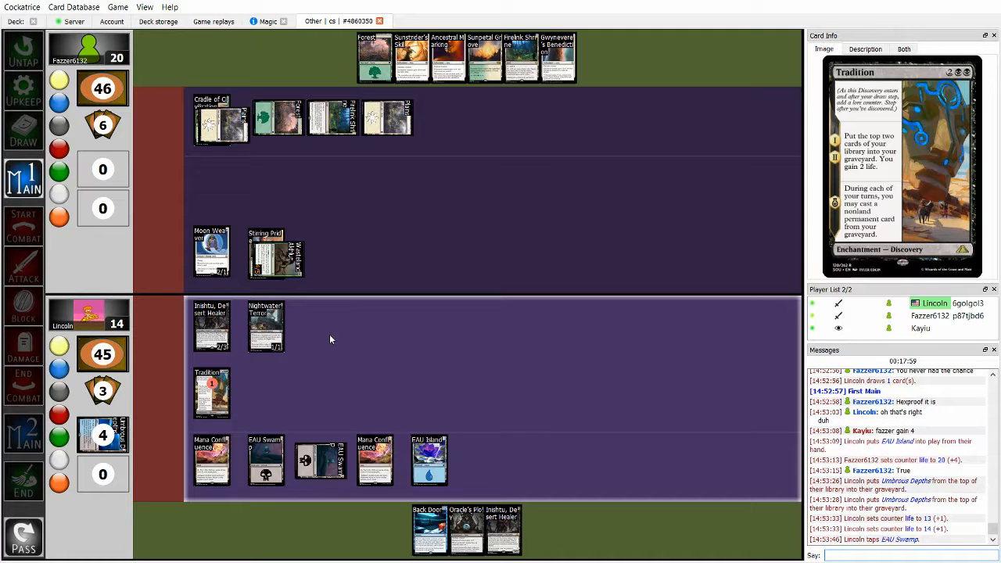
{"action": "mouse_move", "coordinate": [429, 528]}
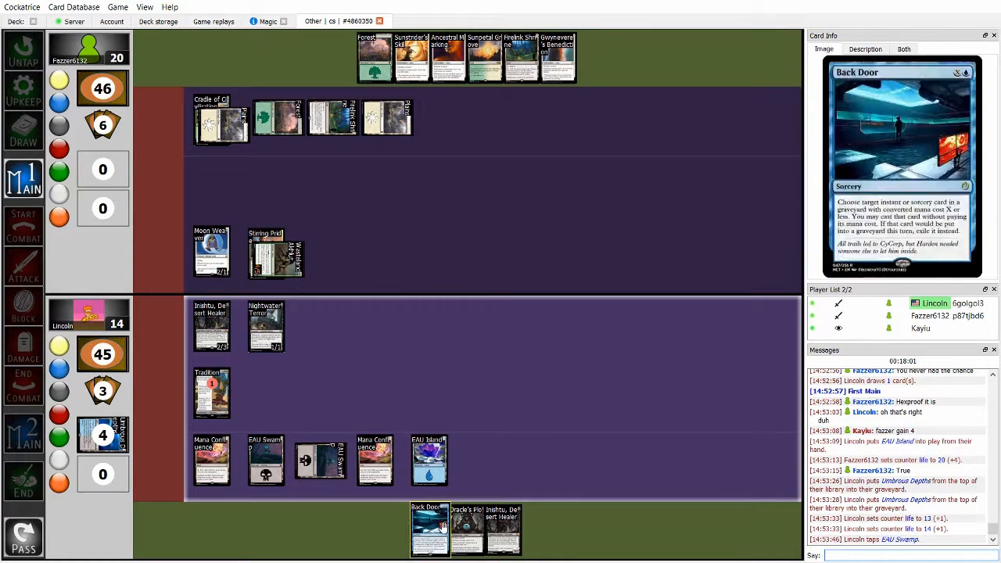
{"action": "mouse_move", "coordinate": [211, 252]}
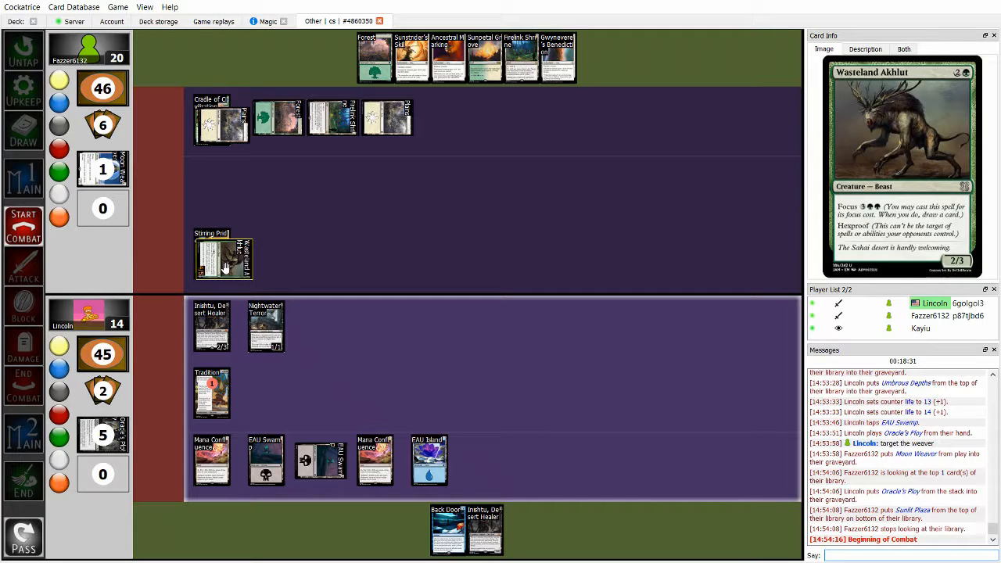
{"action": "mouse_move", "coordinate": [211, 325]}
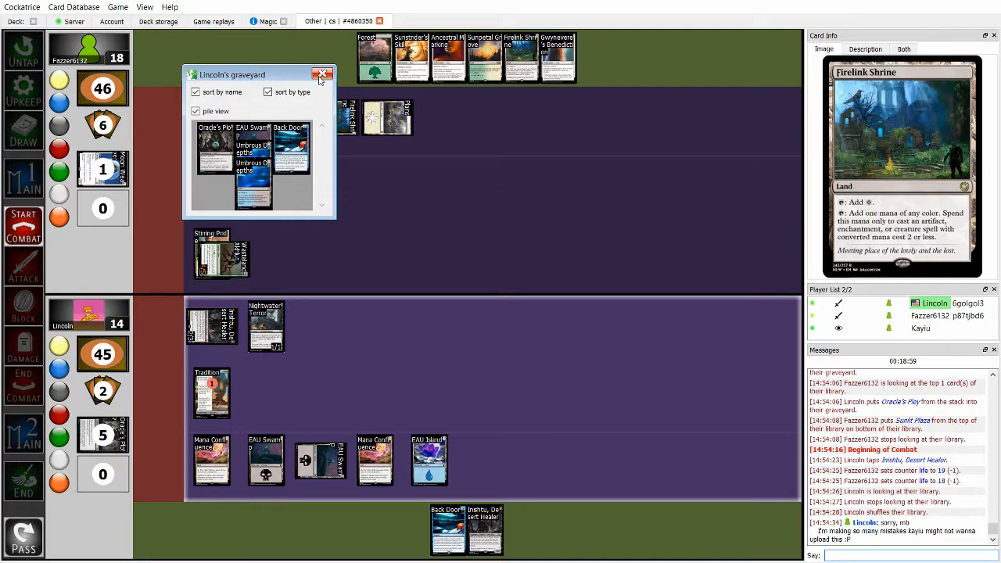
Close the Blue-Black graveyard view as Inishtu's attack brings the Boggles player to 18
{"action": "left_click", "coordinate": [323, 74]}
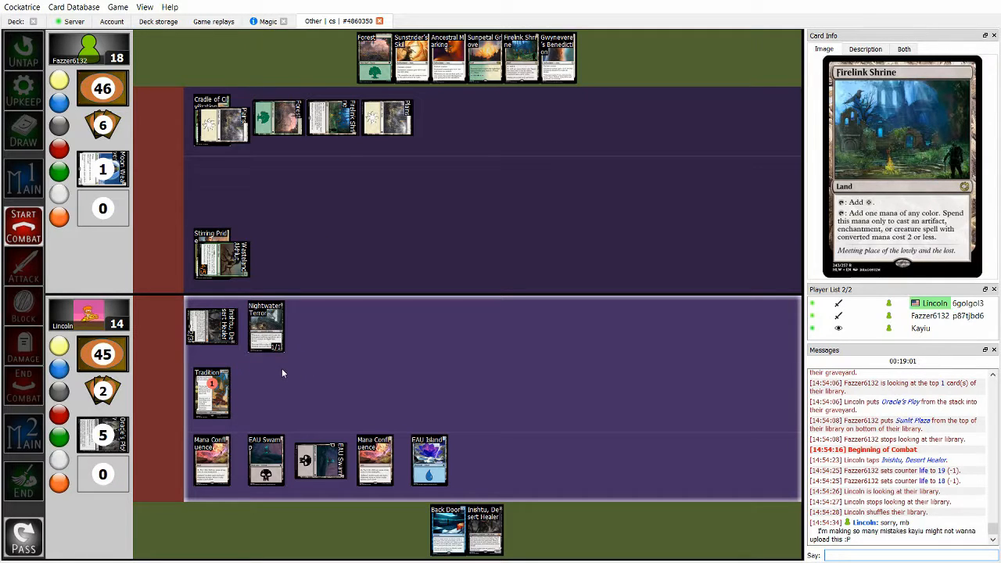
{"action": "mouse_move", "coordinate": [211, 325]}
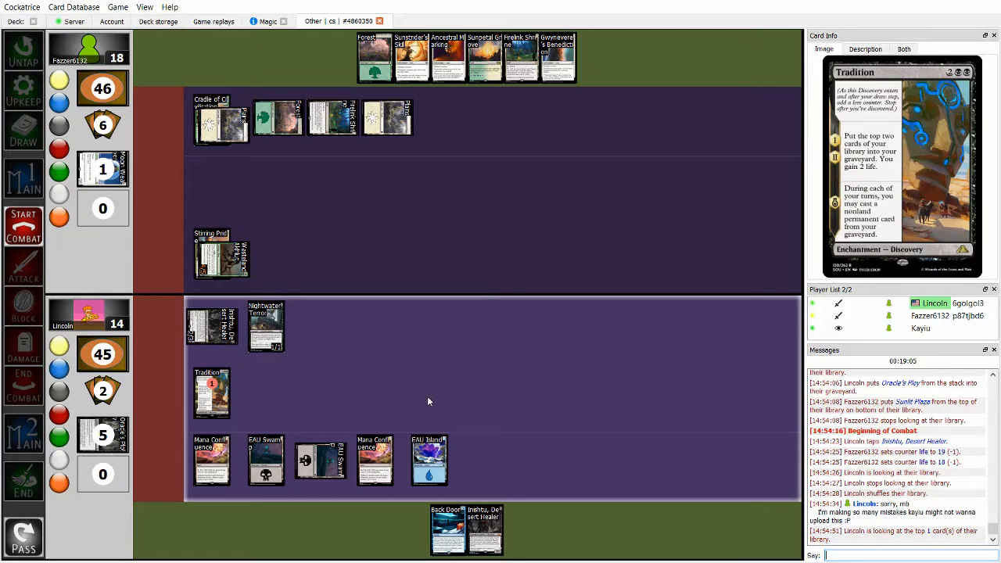
{"action": "mouse_move", "coordinate": [377, 257]}
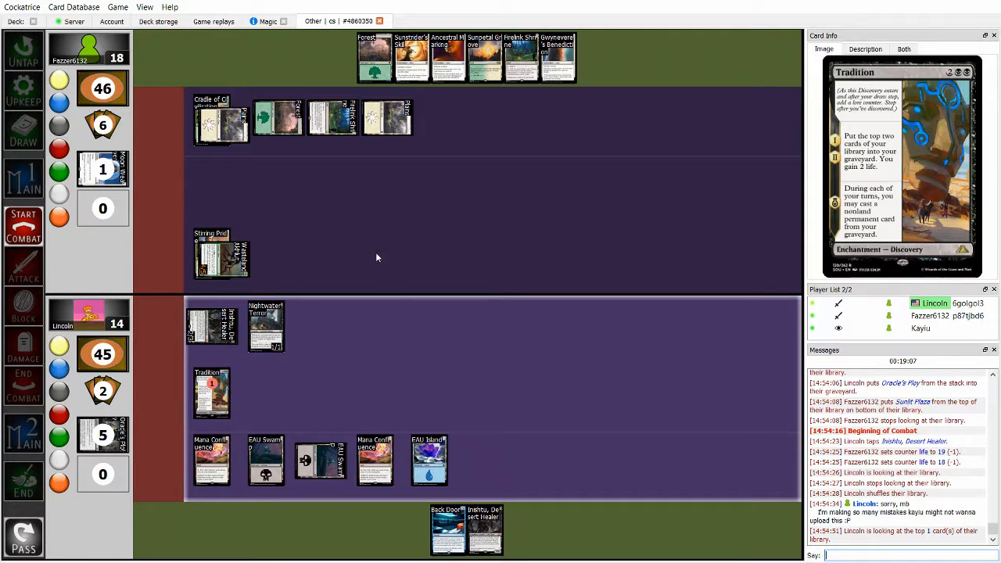
{"action": "mouse_move", "coordinate": [352, 219]}
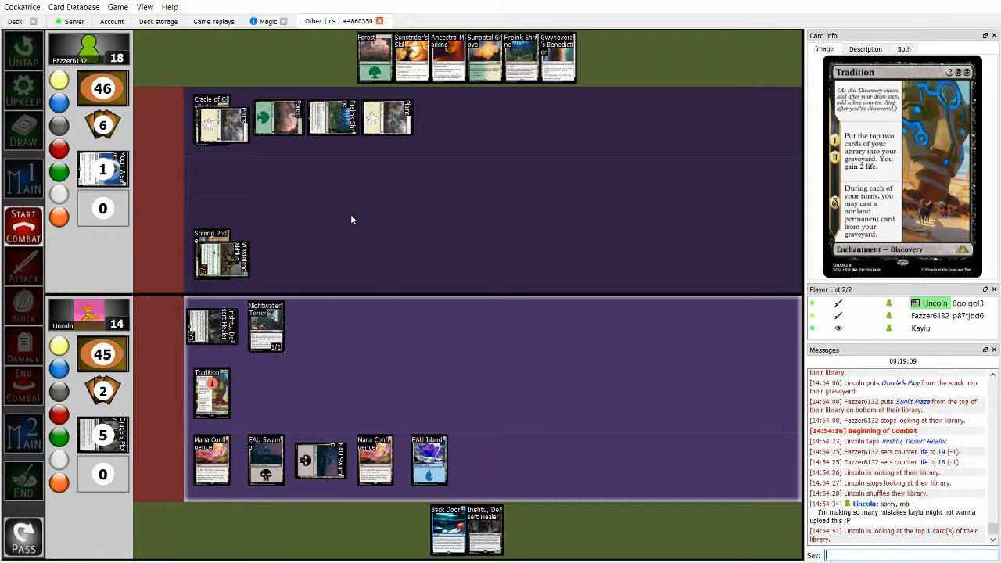
{"action": "mouse_move", "coordinate": [410, 56]}
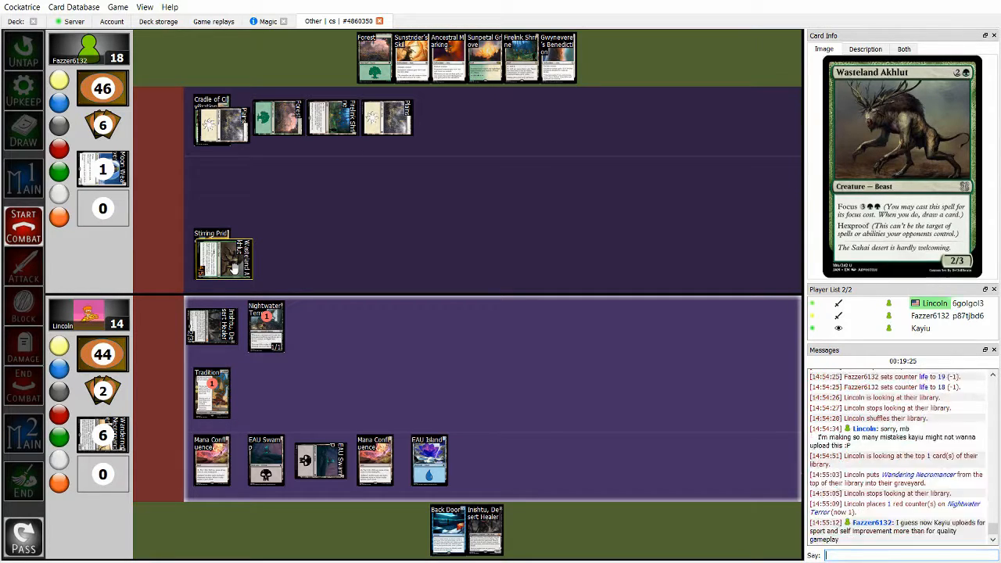
{"action": "mouse_move", "coordinate": [557, 56]}
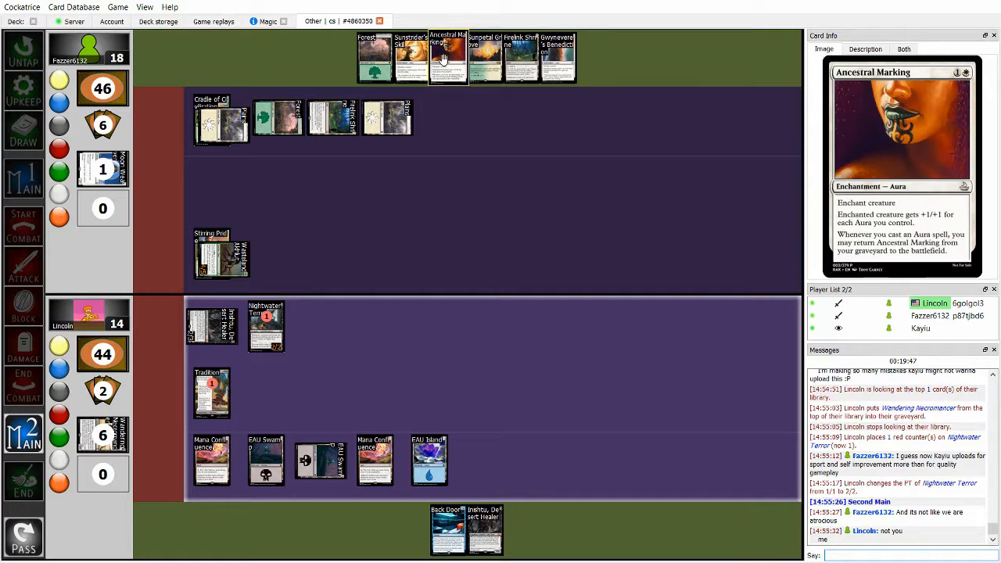
{"action": "mouse_move", "coordinate": [411, 56]}
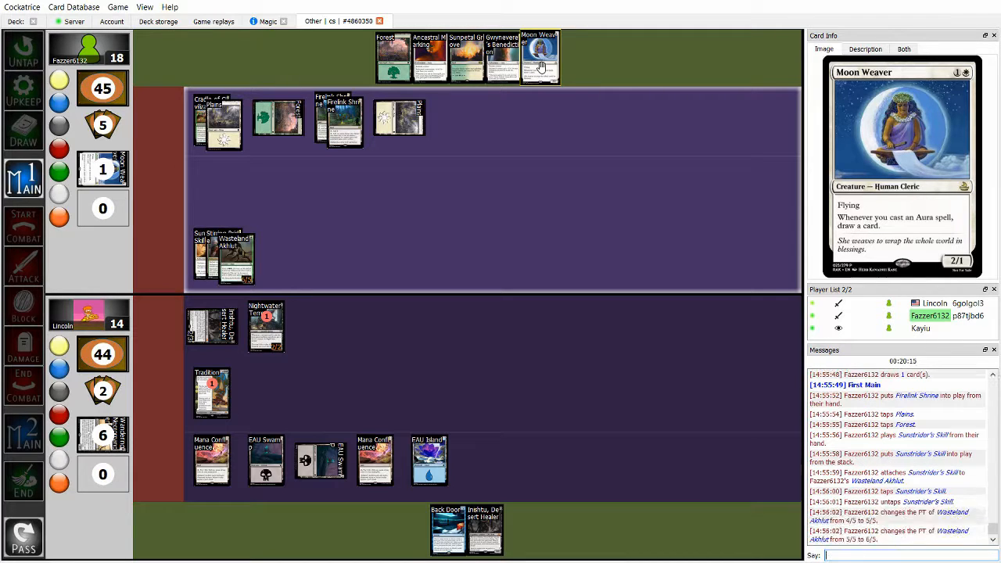
{"action": "mouse_move", "coordinate": [429, 55]}
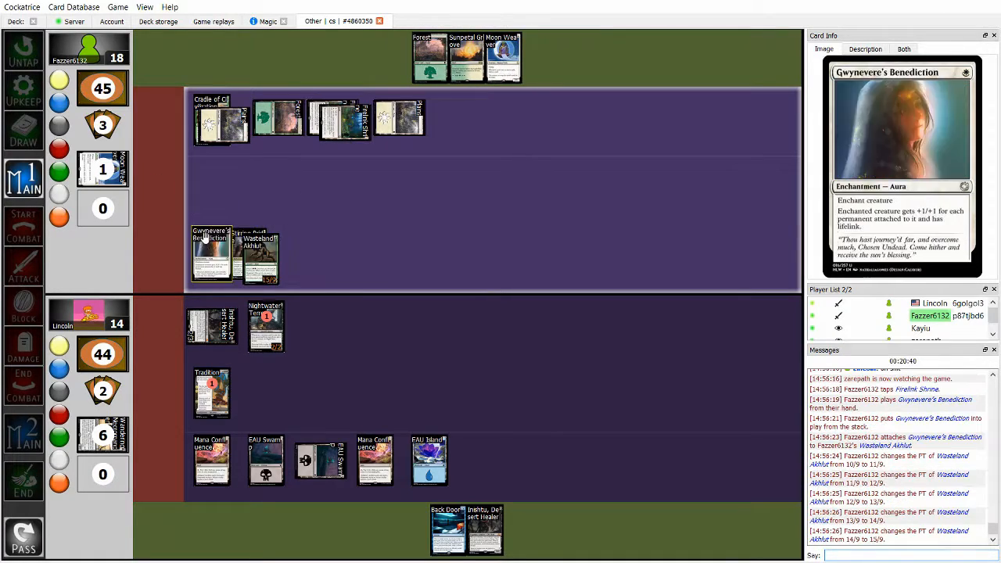
Hover a hand card as Gwynevere's Benediction pumps Wasteland Akhlut to 15/9 before attacking
{"action": "left_click", "coordinate": [23, 266]}
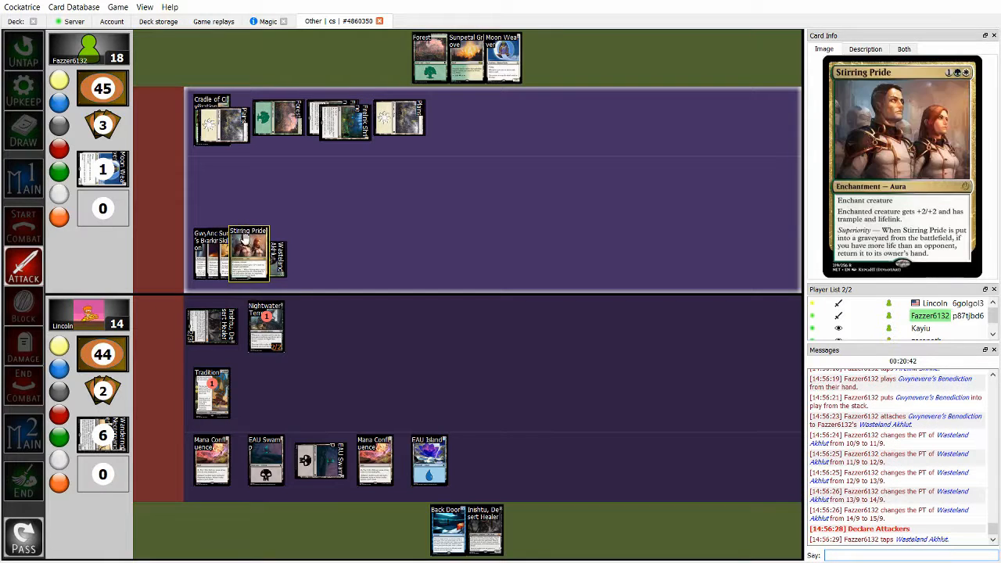